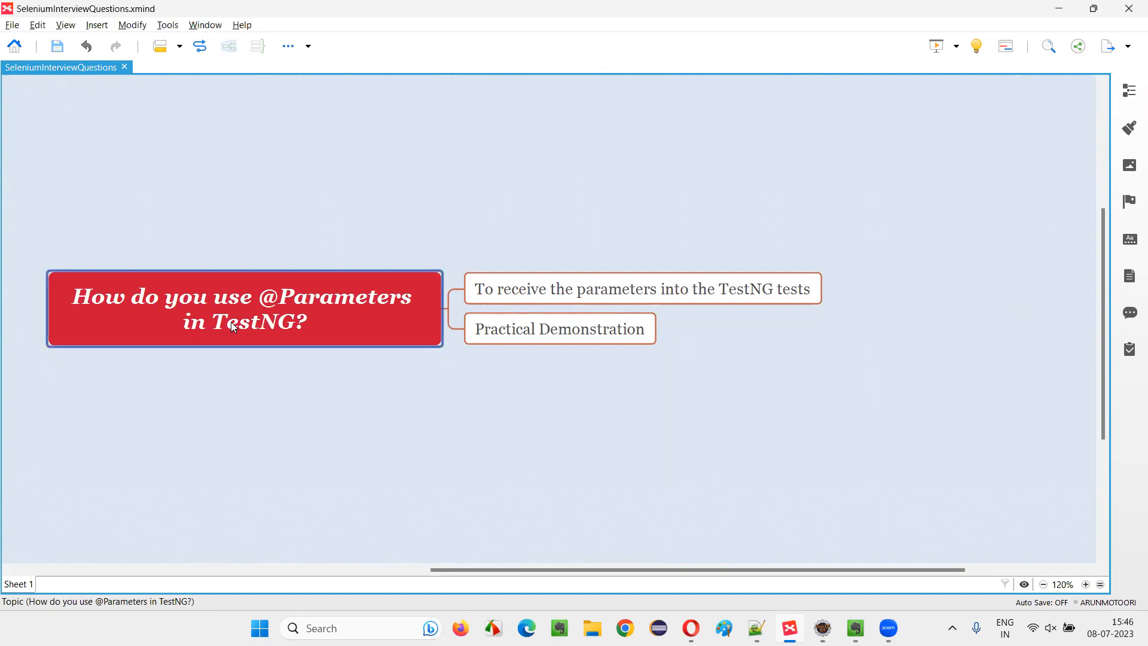
mouse_move(108, 315)
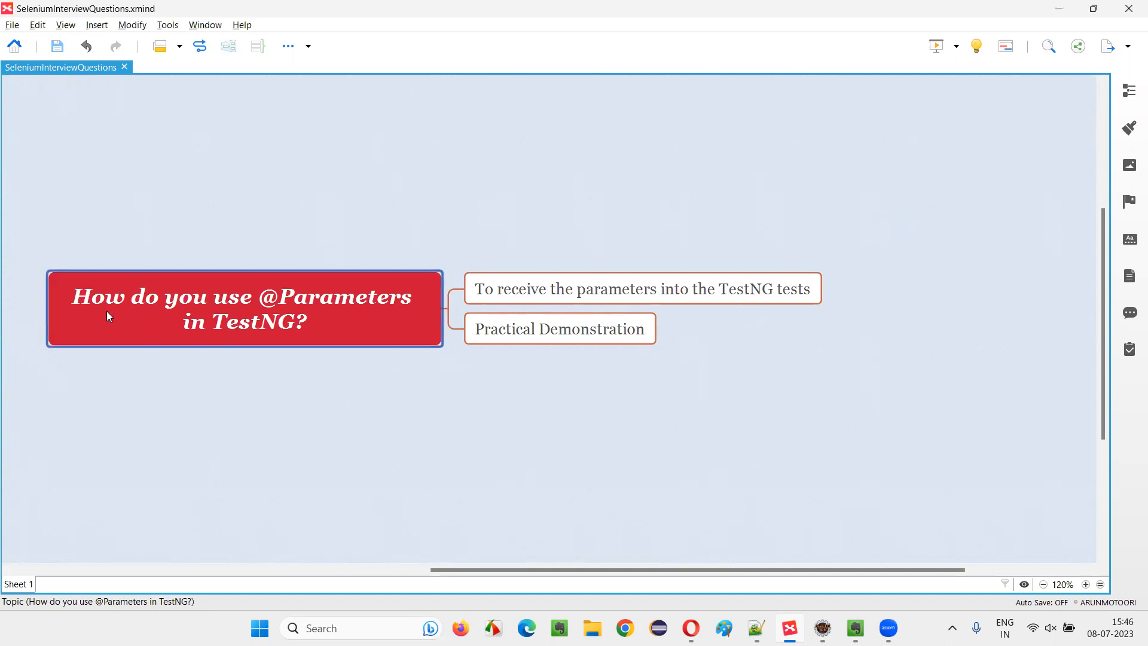
mouse_move(366, 314)
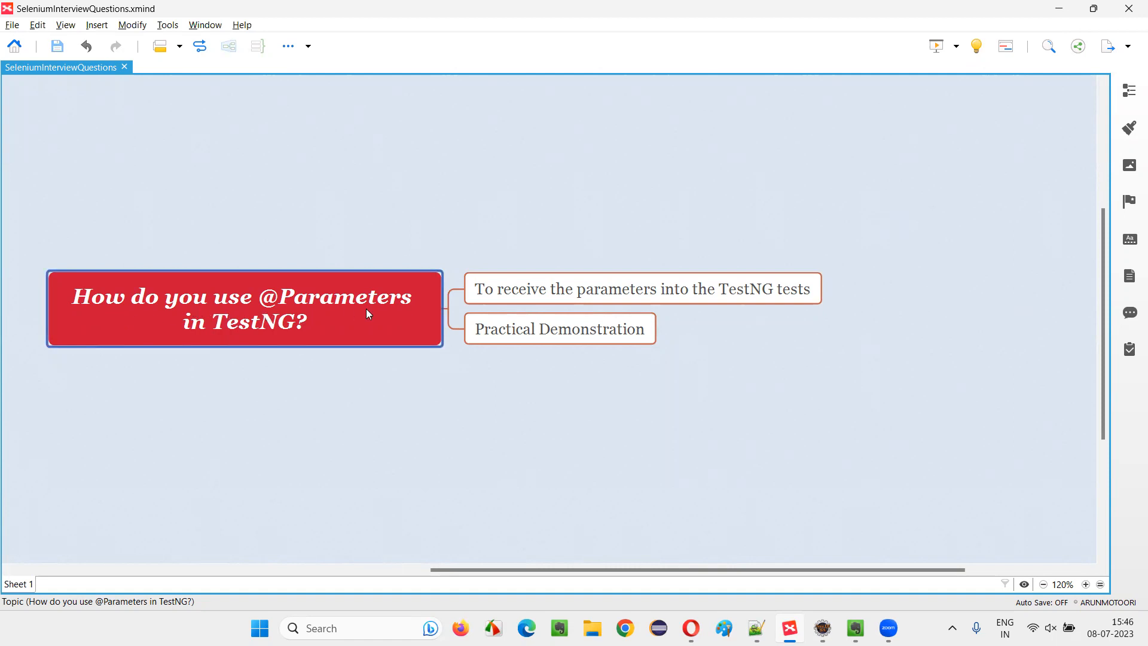
mouse_move(287, 345)
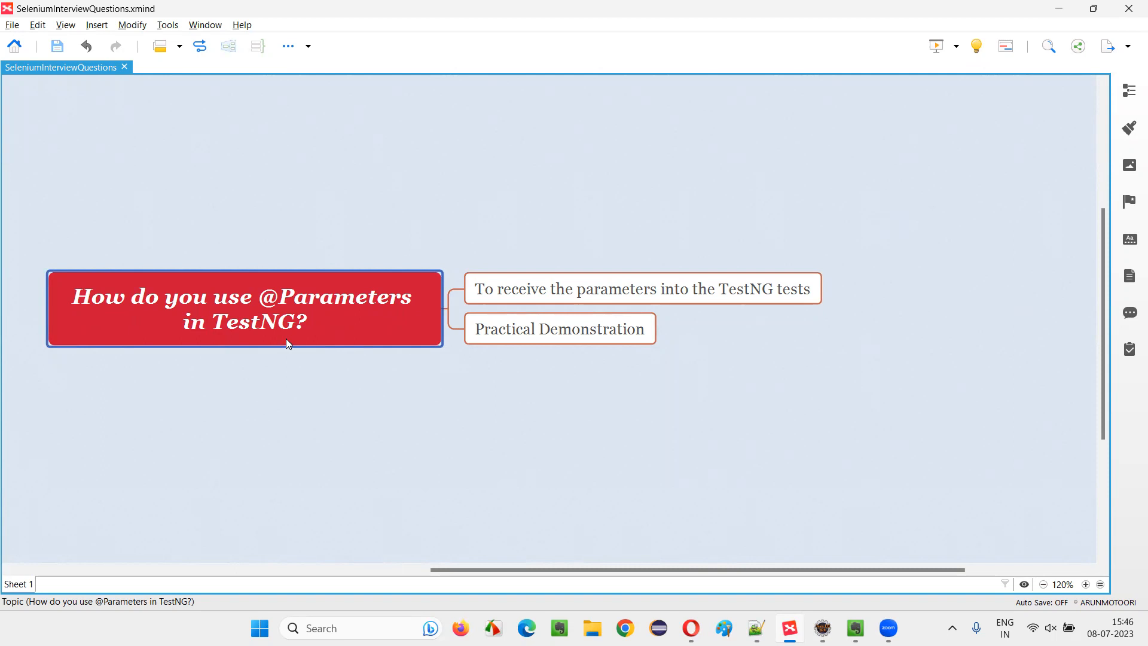
mouse_move(286, 338)
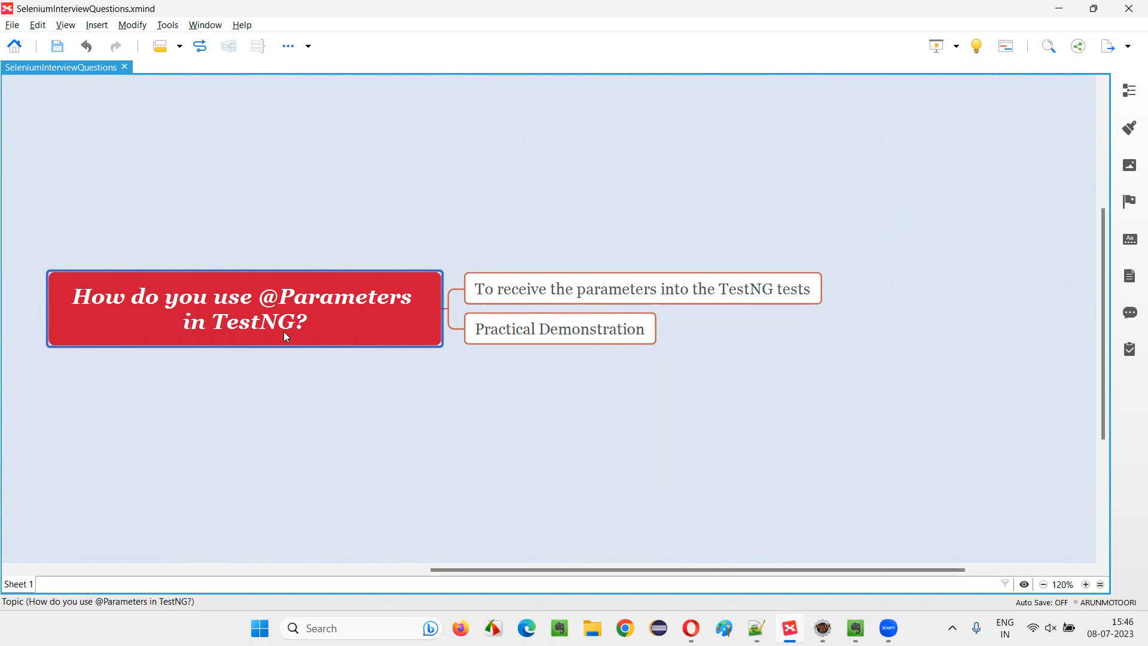
mouse_move(368, 309)
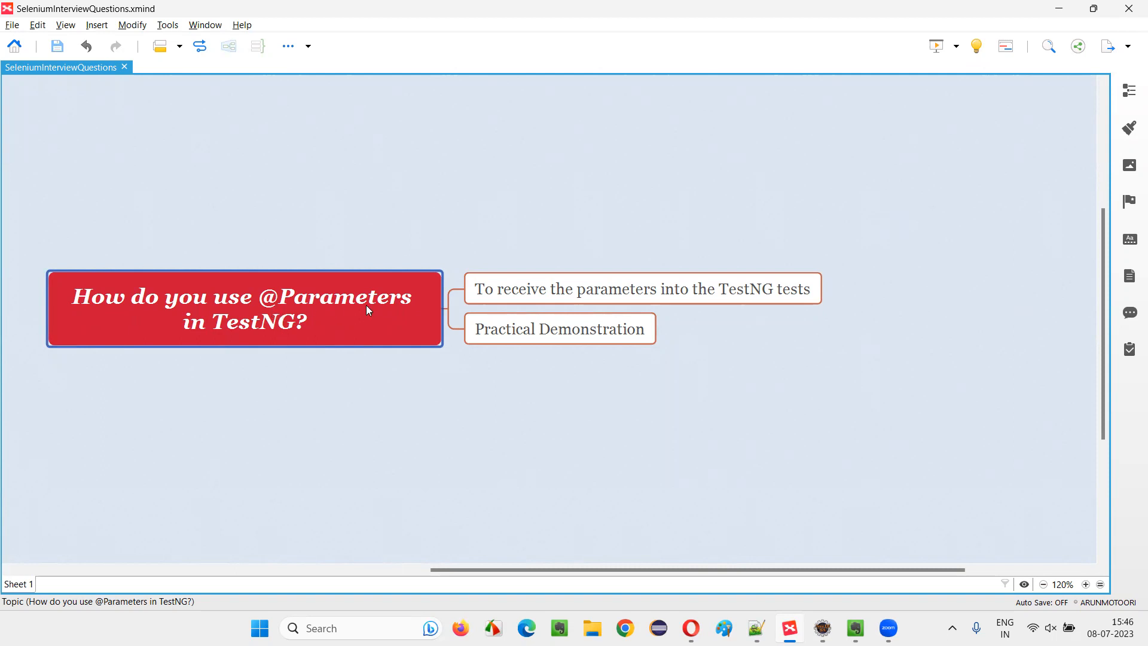
mouse_move(399, 313)
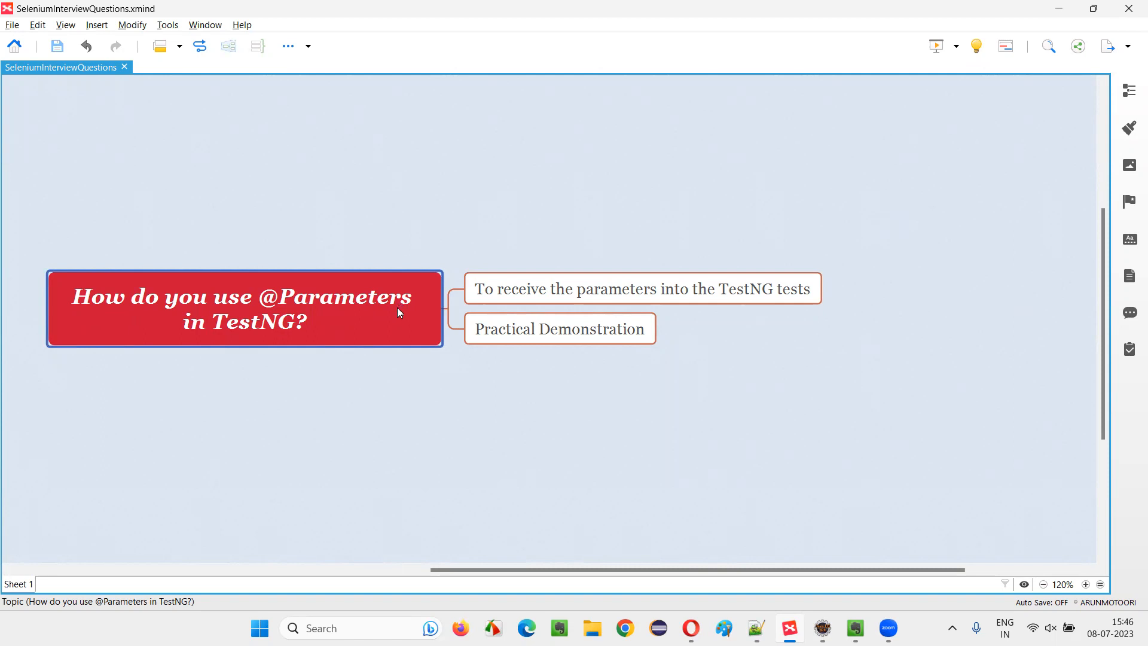
click(642, 288)
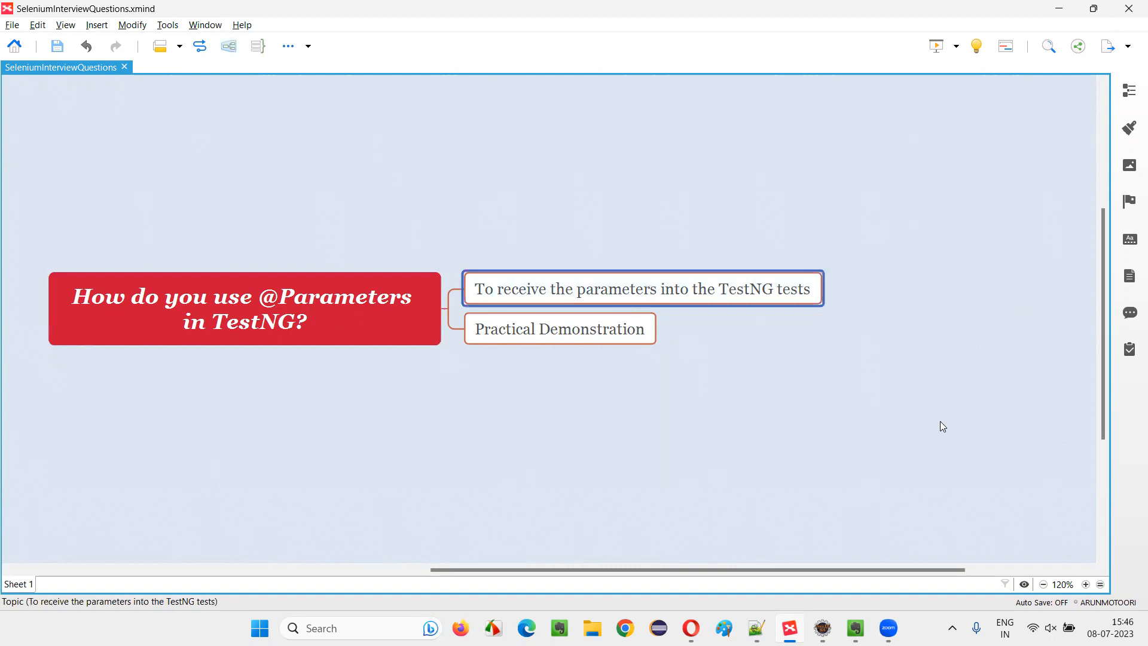
mouse_move(832, 443)
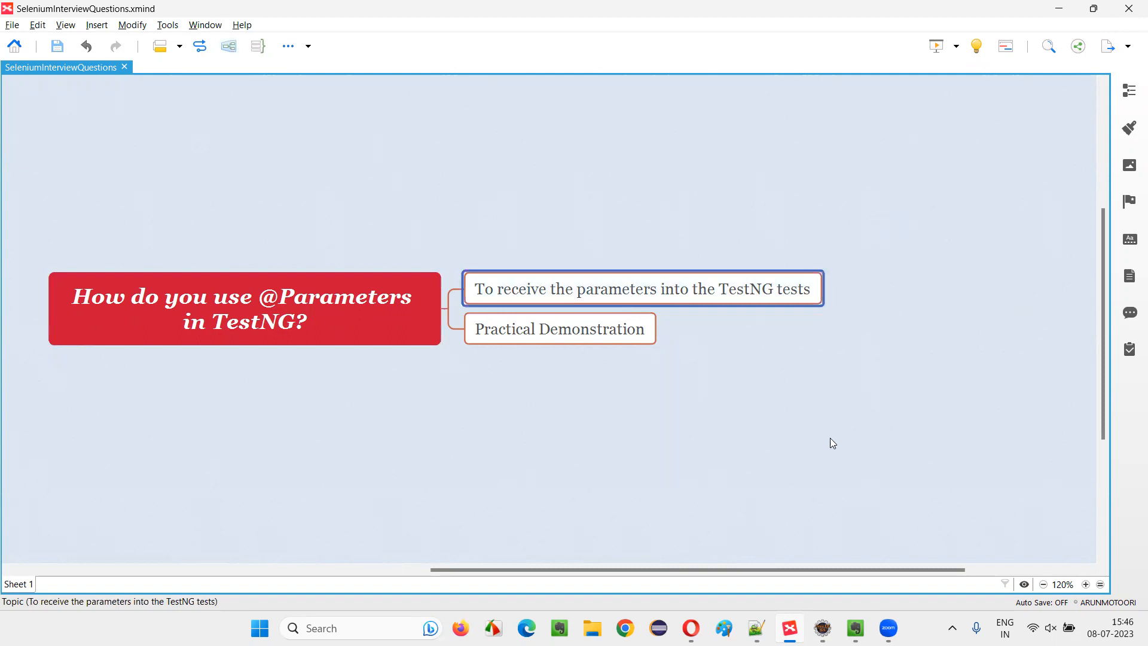
click(560, 328)
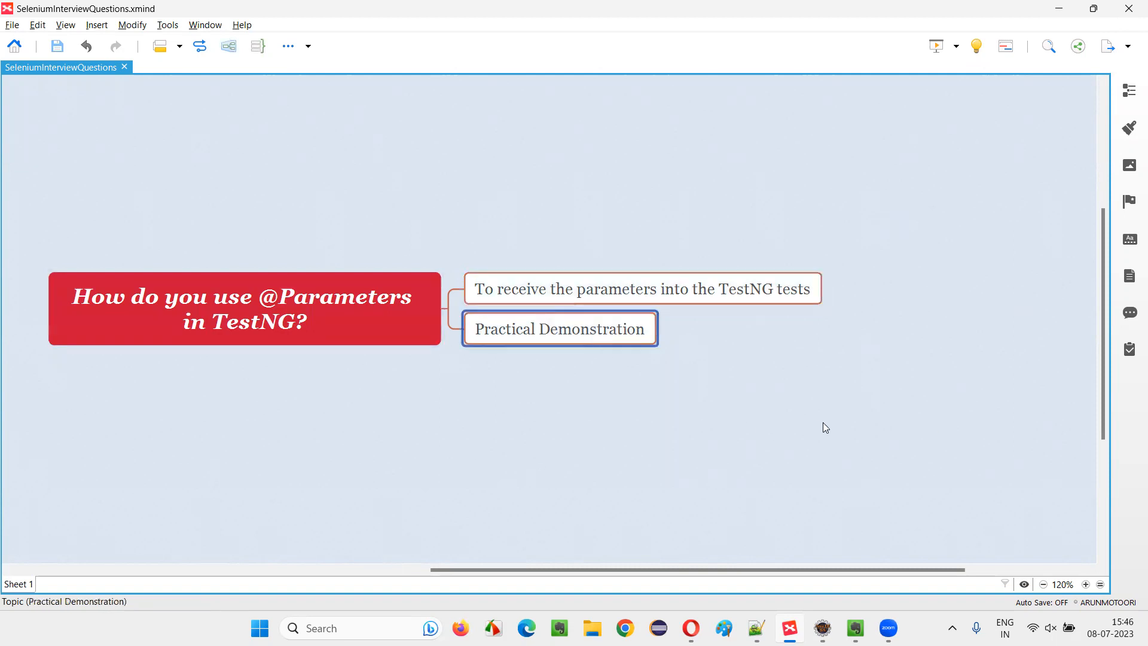
click(642, 288)
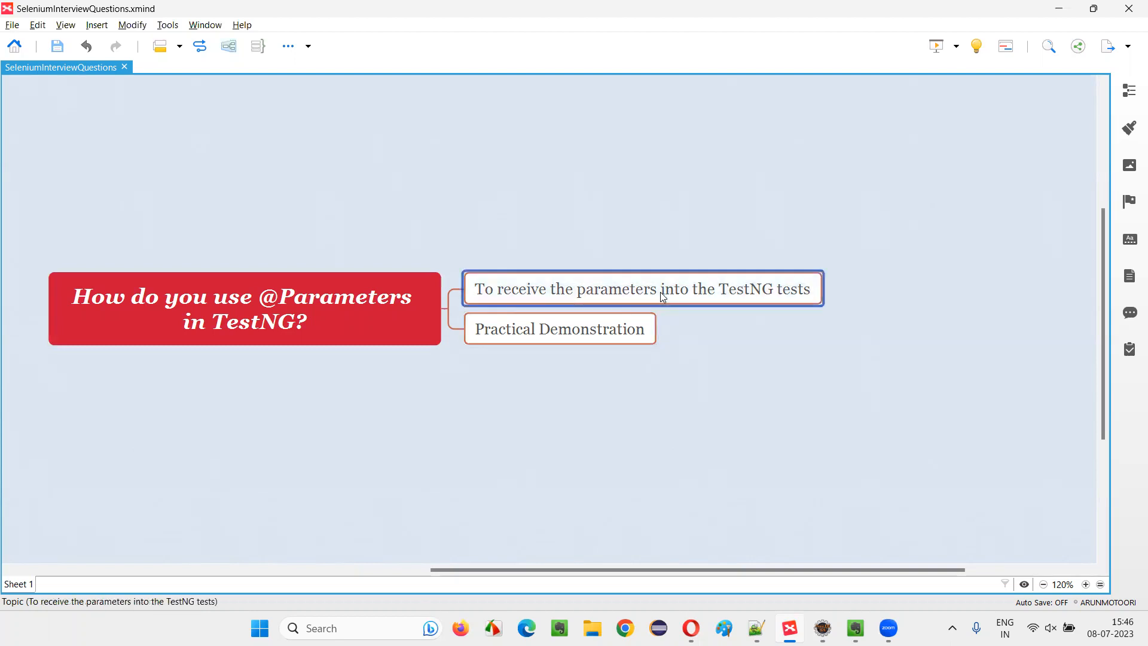
mouse_move(826, 372)
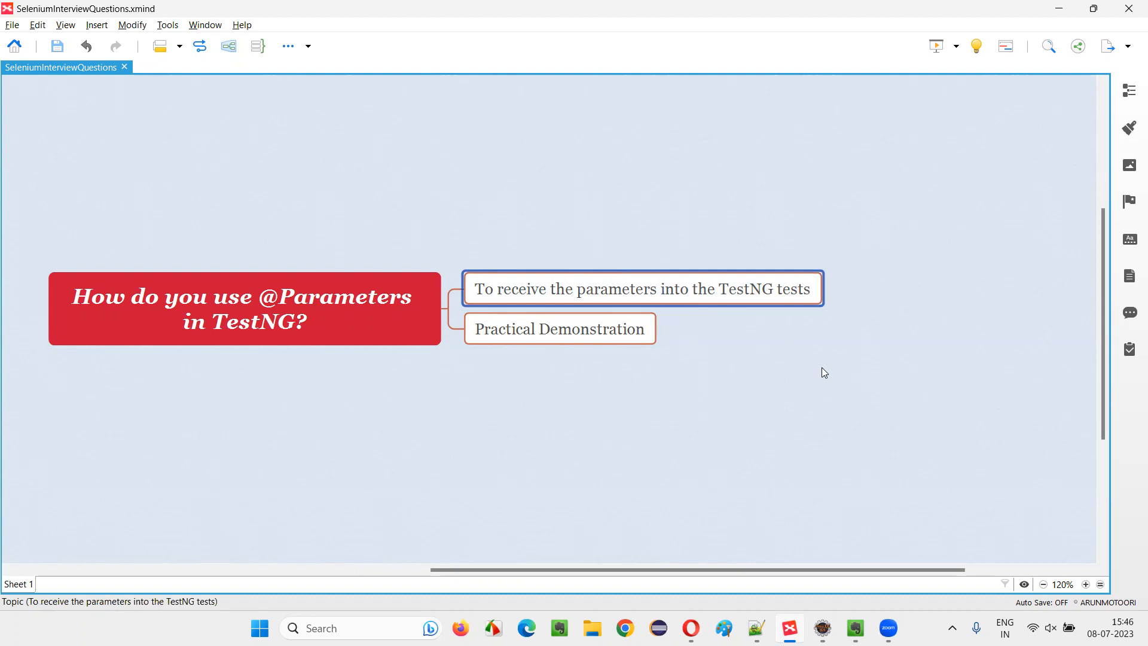
click(244, 307)
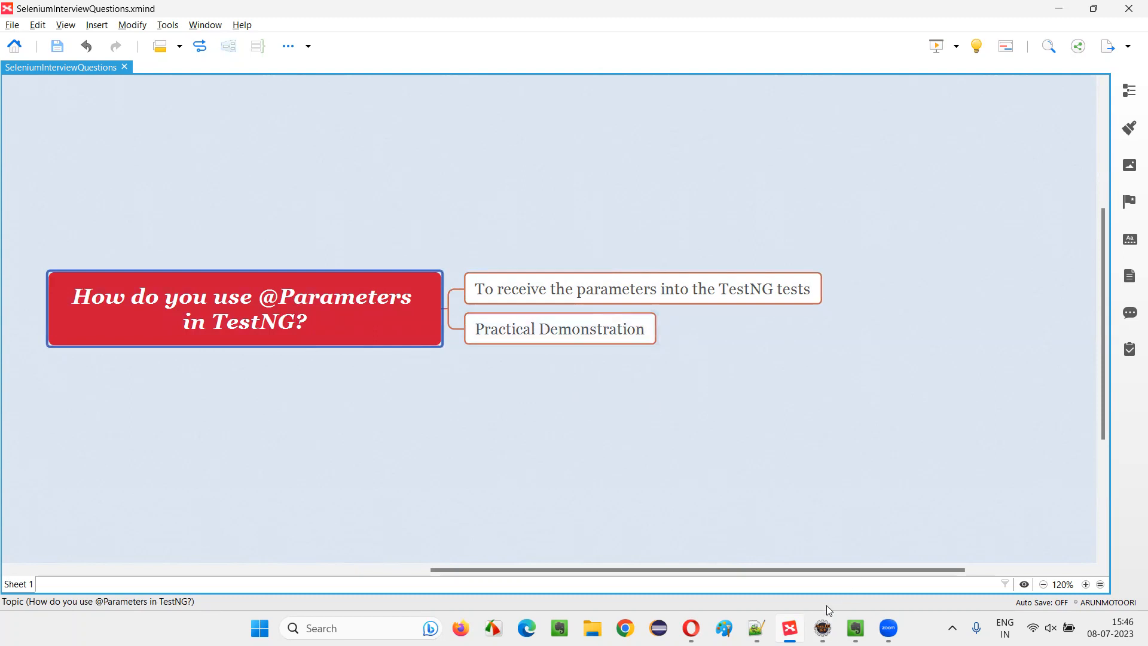
Switch to Eclipse and open Demo.java from src/test/java in the TestNGDemo project
click(822, 629)
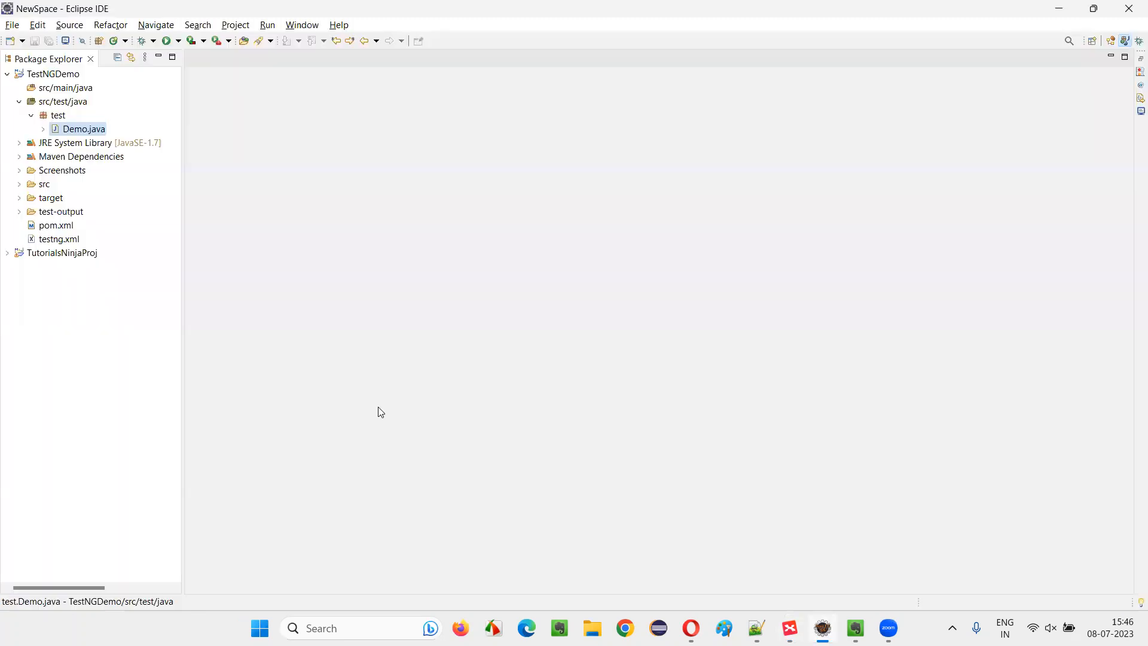
click(83, 129)
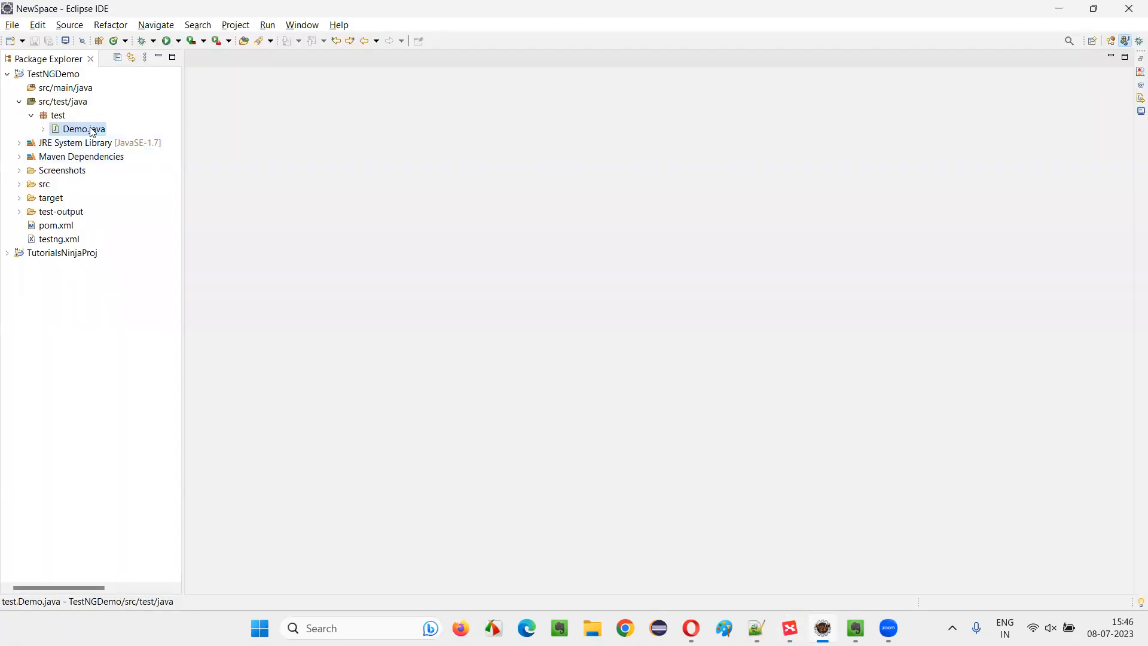
double_click(82, 130)
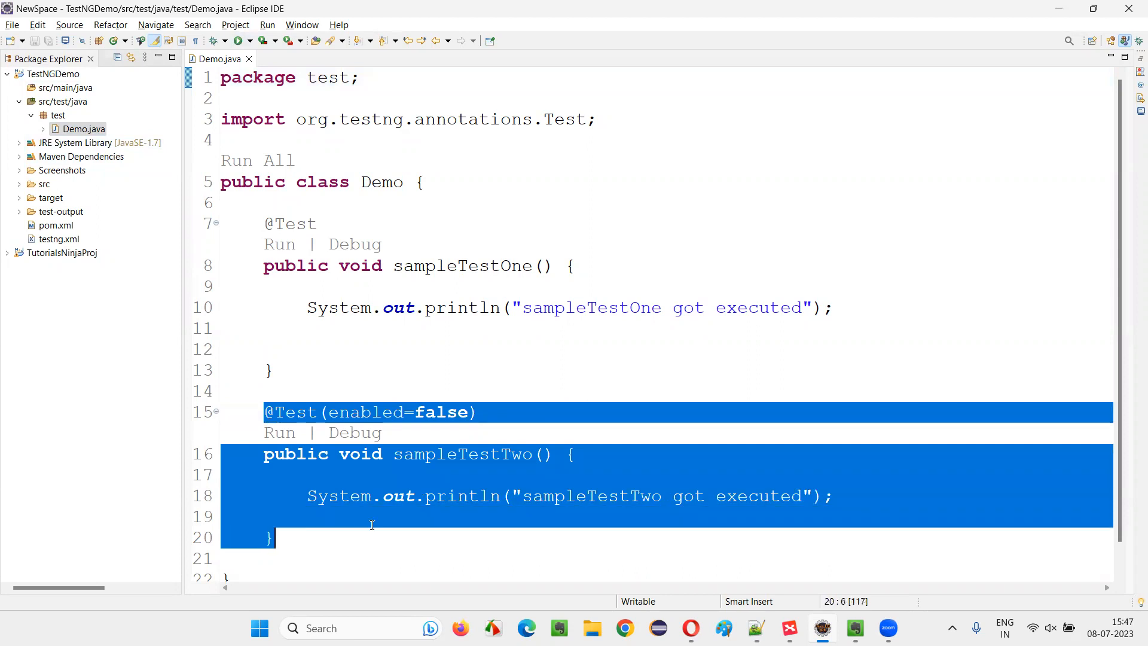
Remove sampleTestTwo and declare WebDriver driver = new ChromeDriver(); with the Selenium import quick-fixed
key(Delete)
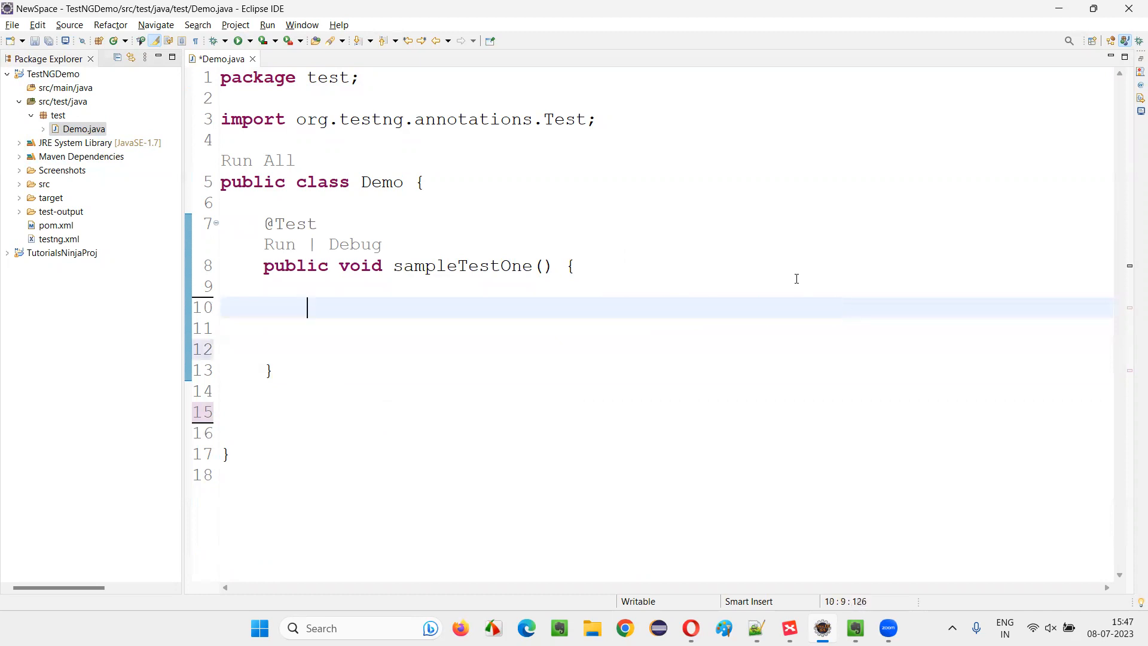
text(WebD)
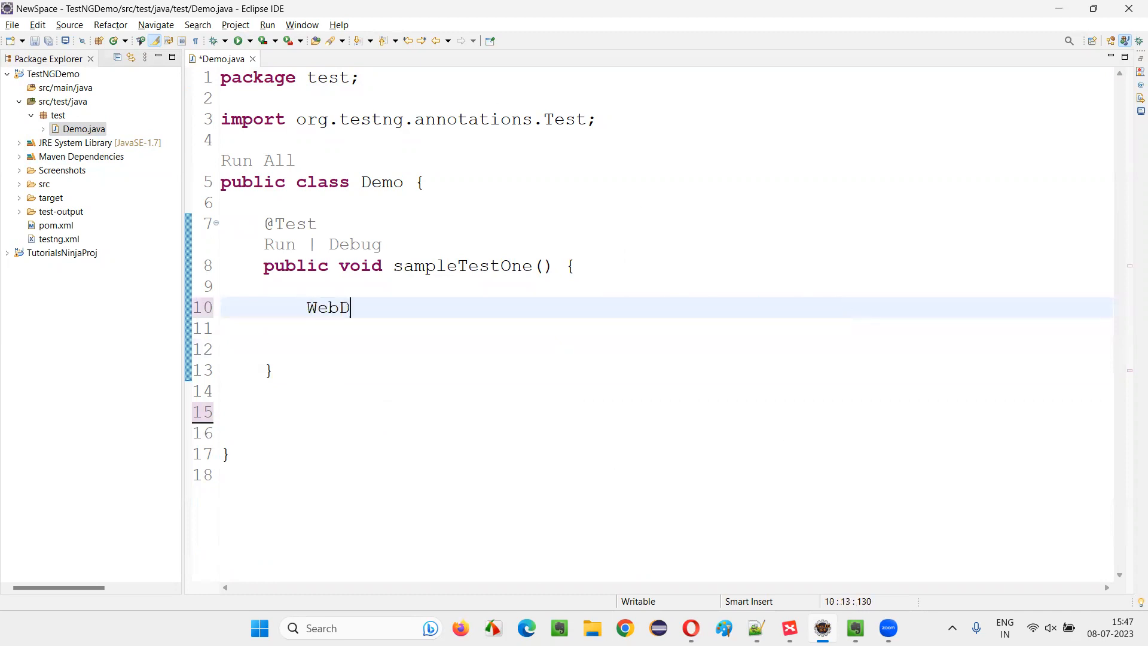
text(river driver -)
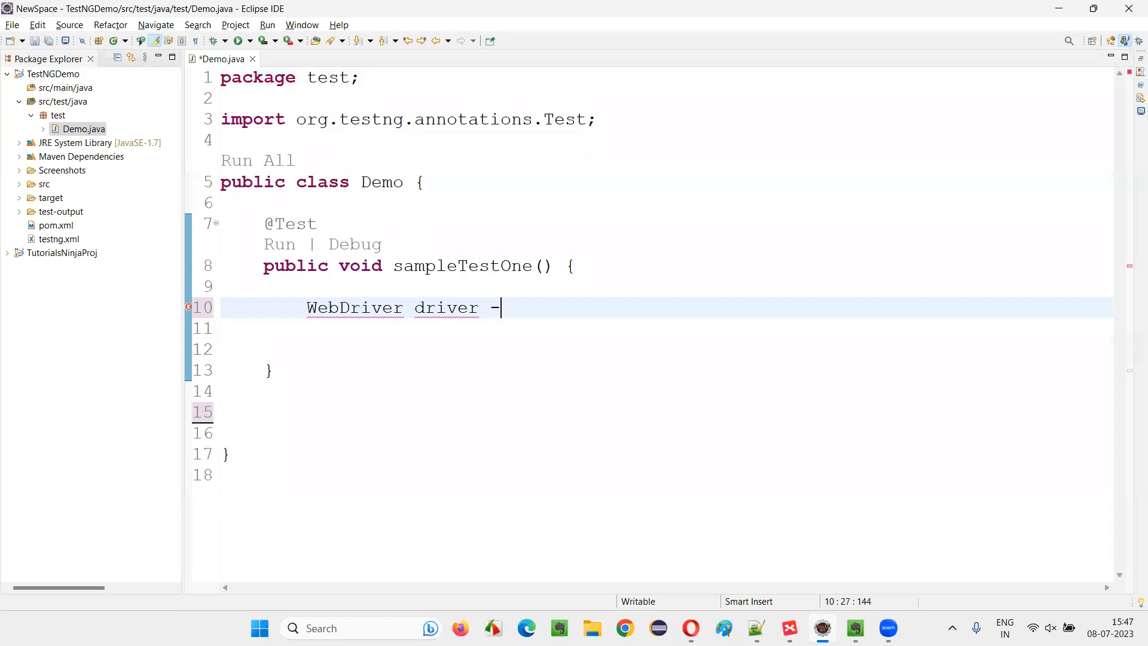
text(= ne)
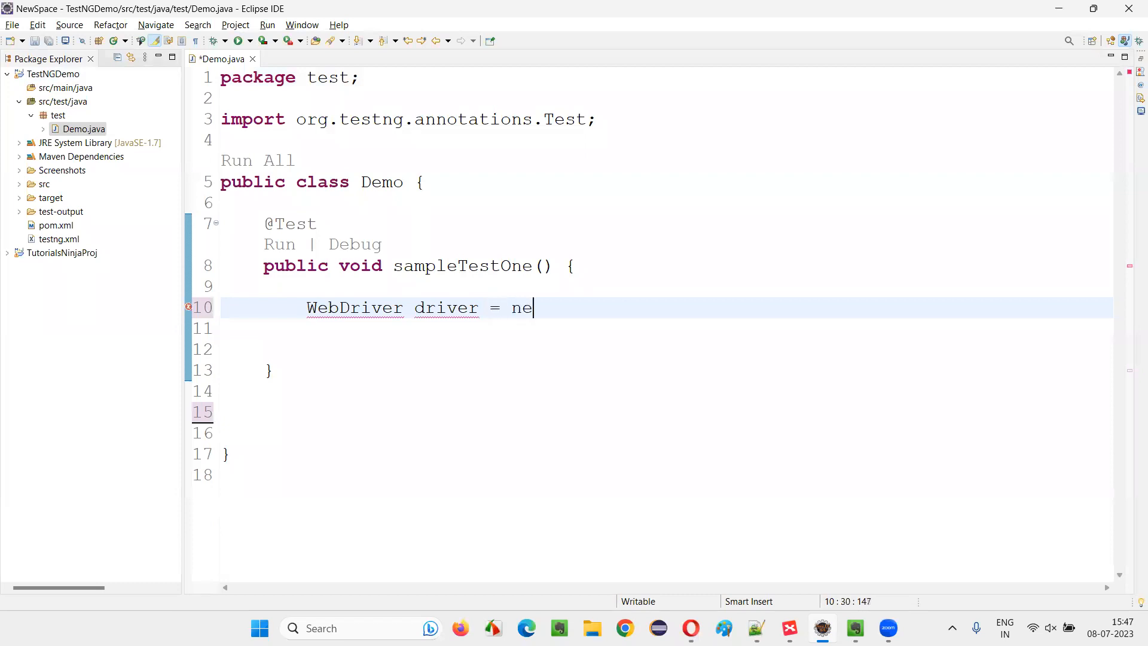
text(w Ch)
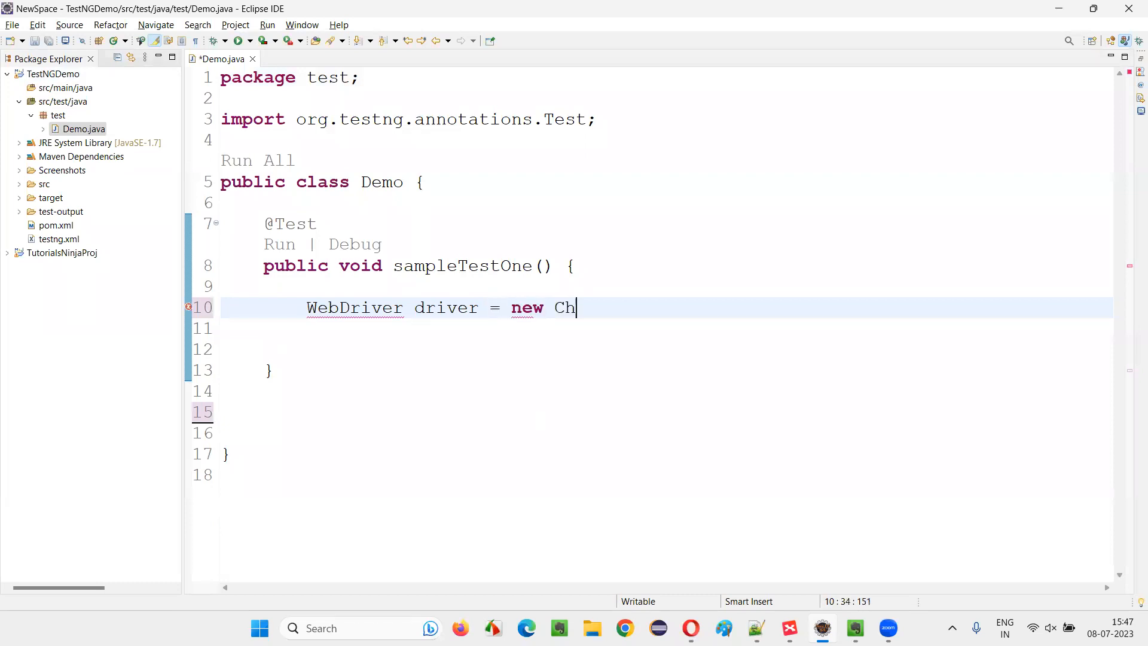
text(romeDriver())
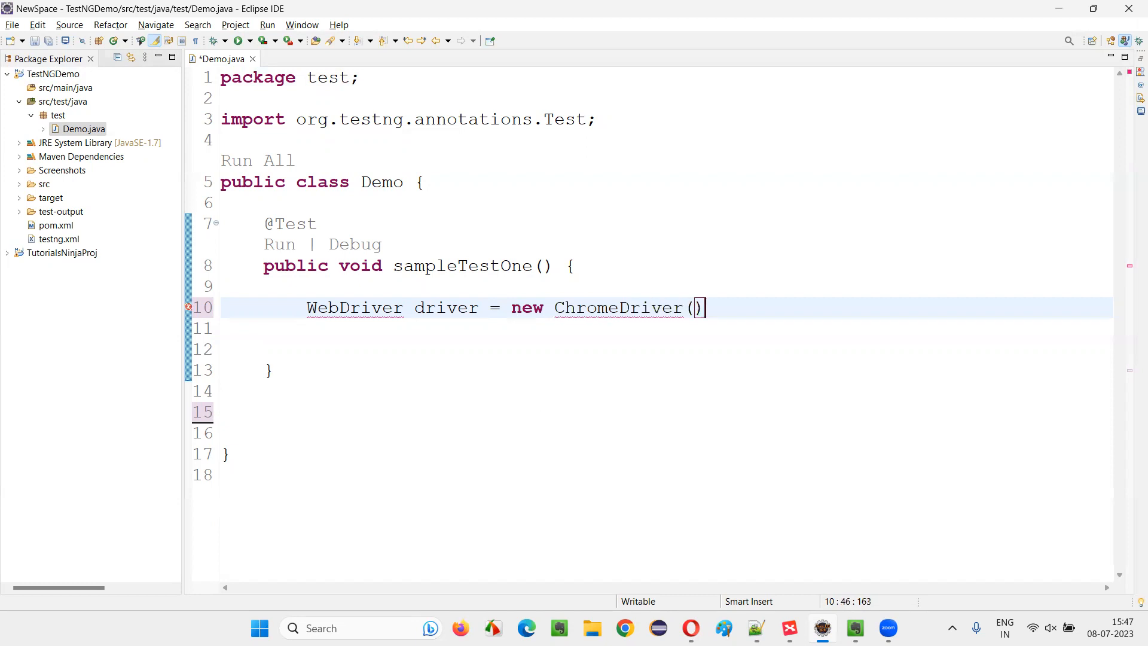
text(;)
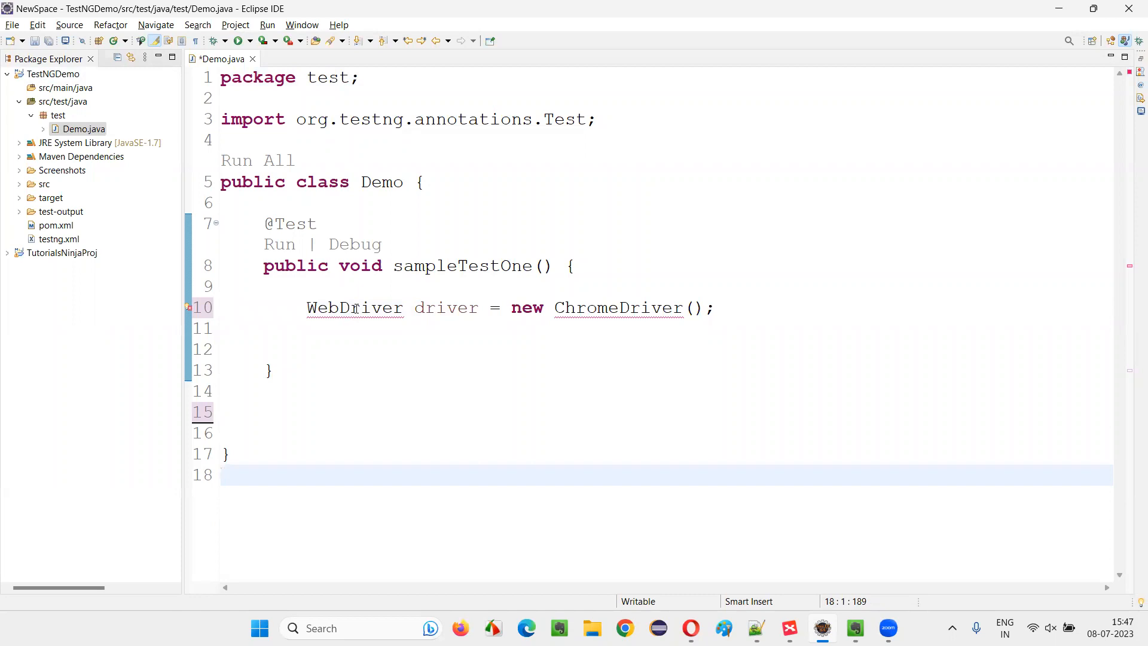
click(355, 307)
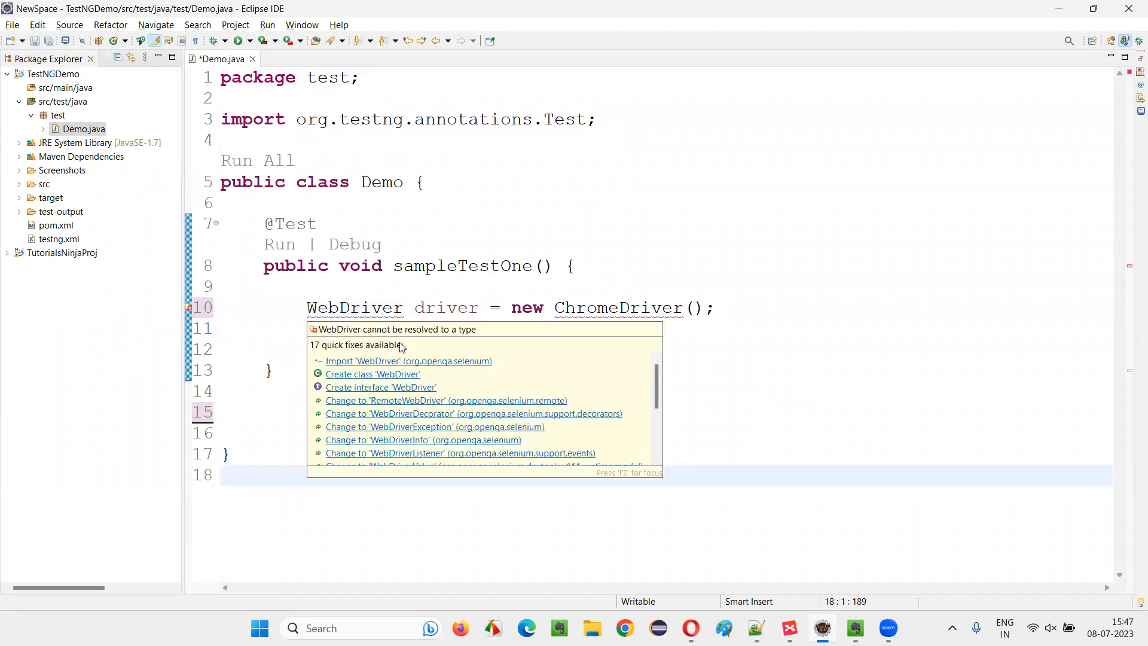
click(408, 360)
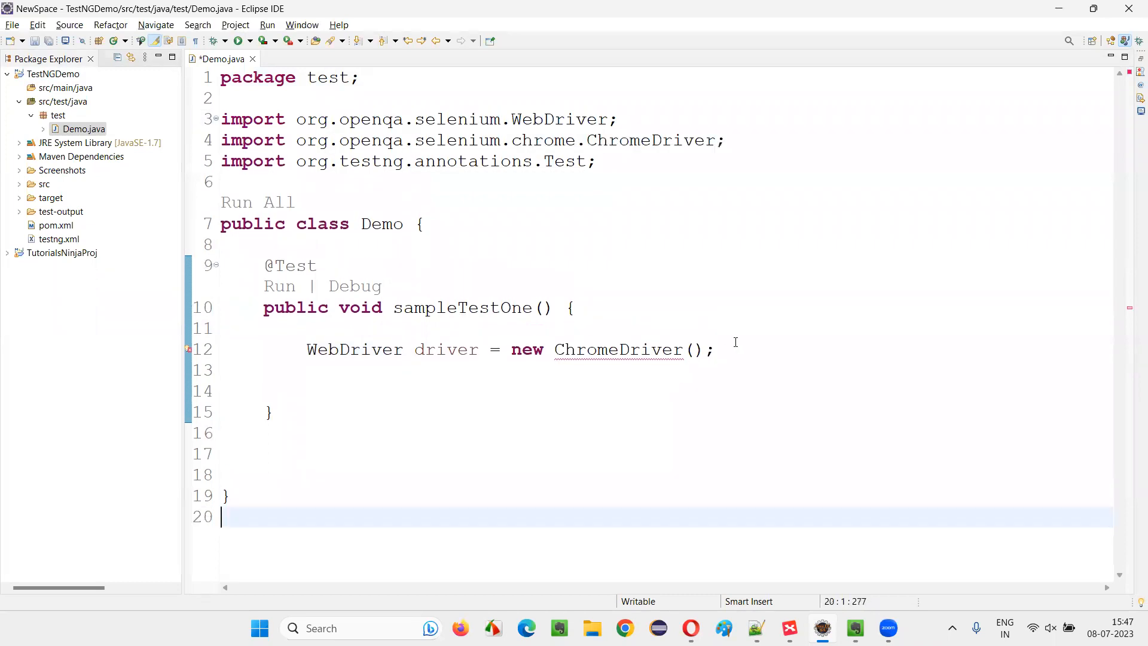
Add the maximize-window and get omayo blogspot URL lines, then save Demo.java
text(driver.ma)
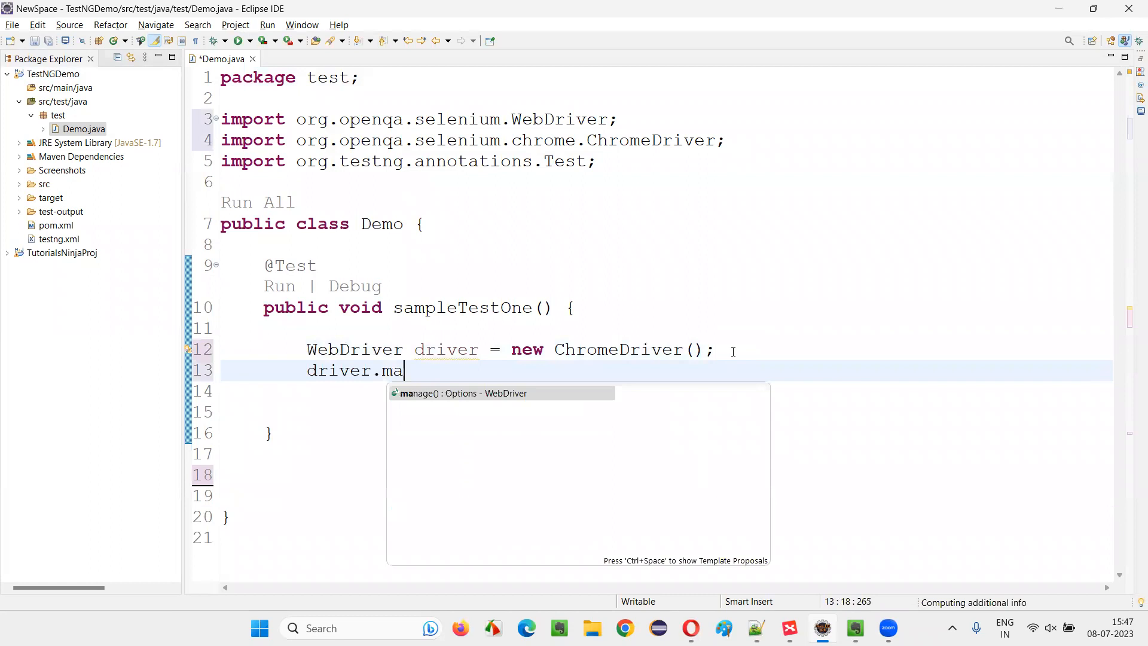
text(nage().window().m)
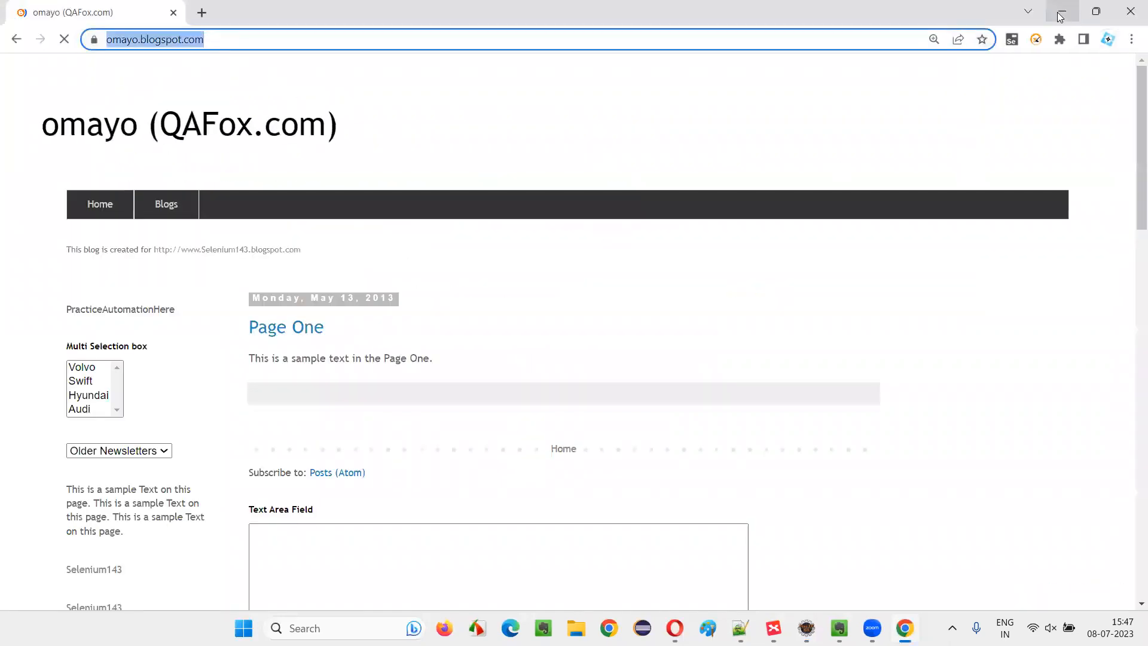
click(839, 628)
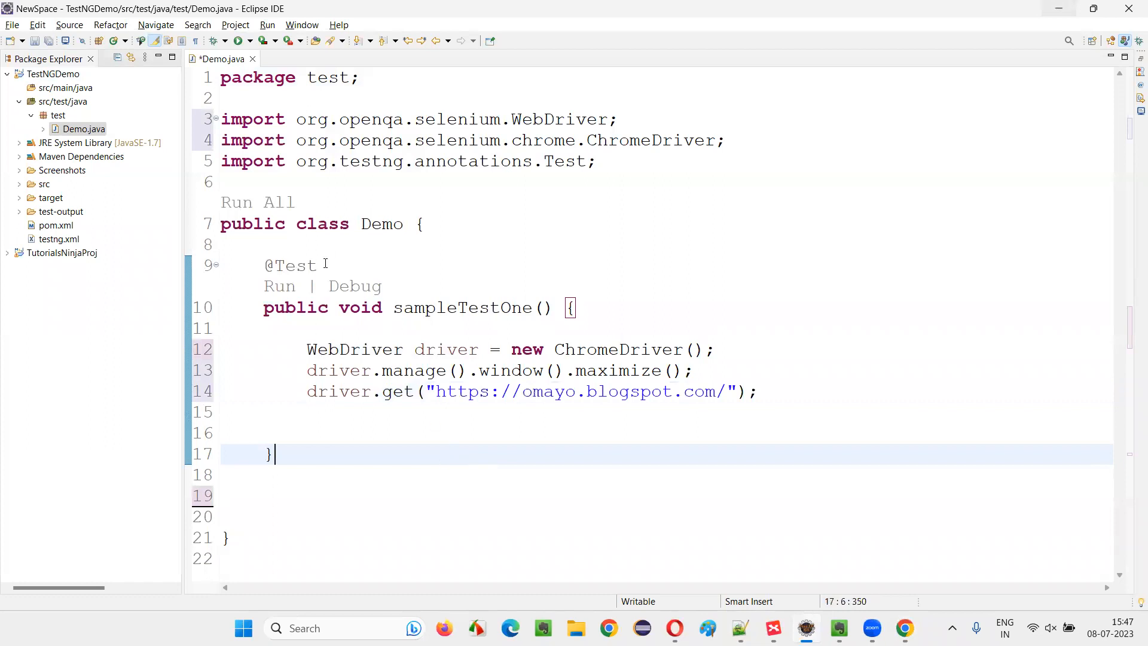
key(ctrl+s)
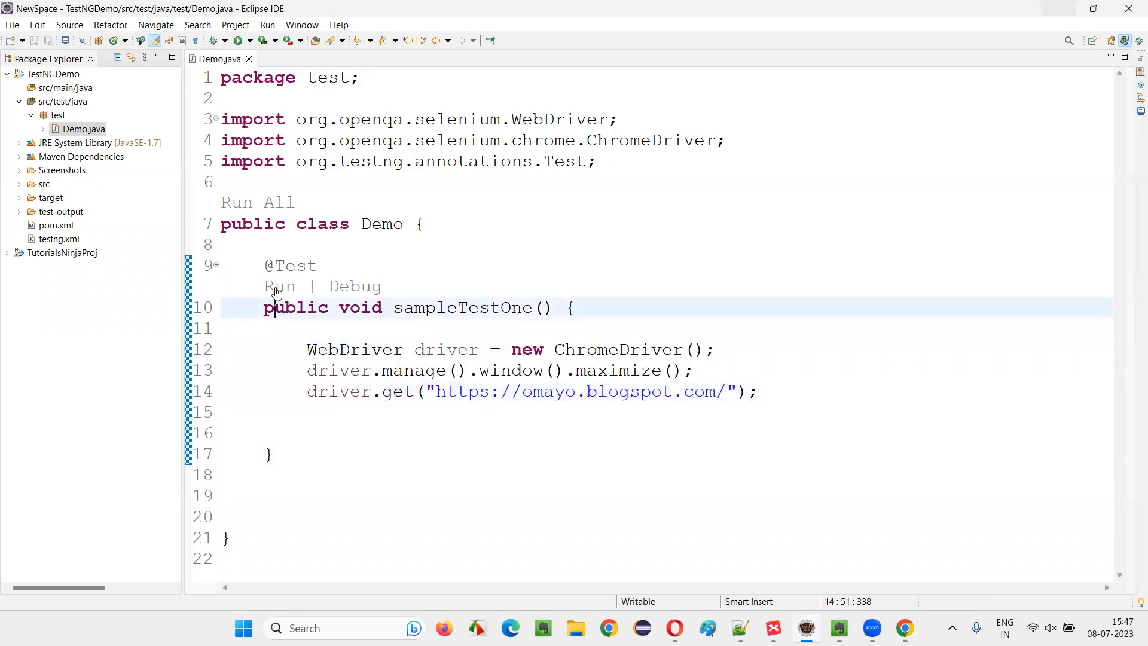
Run sampleTestOne as a TestNG test so its output appears in the console
click(278, 286)
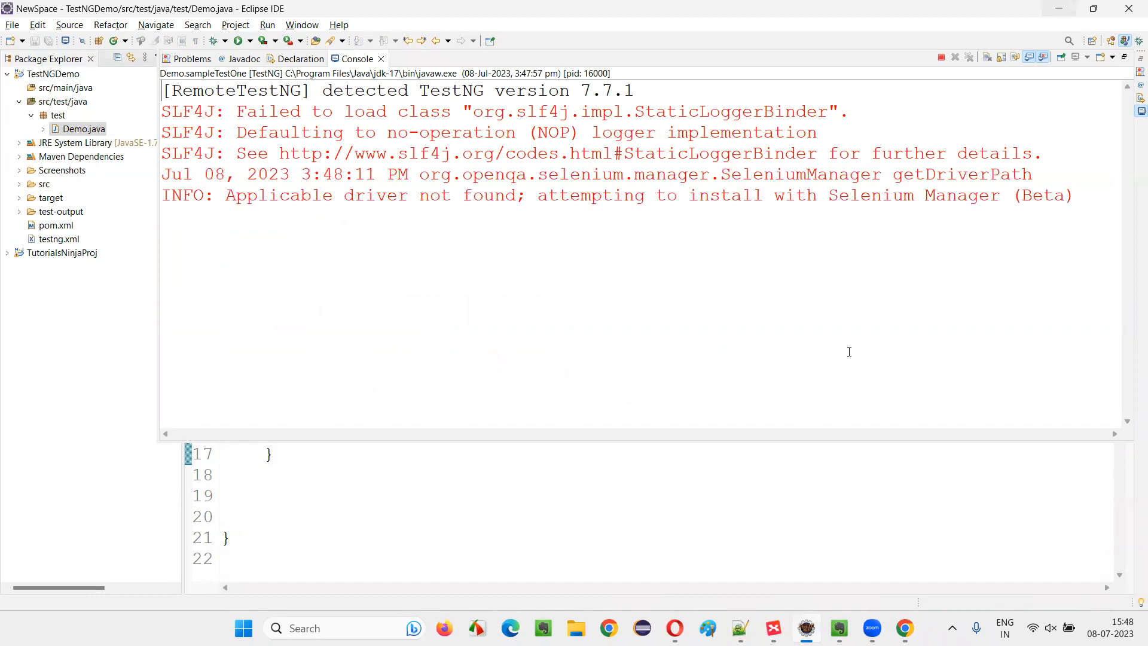
mouse_move(645, 330)
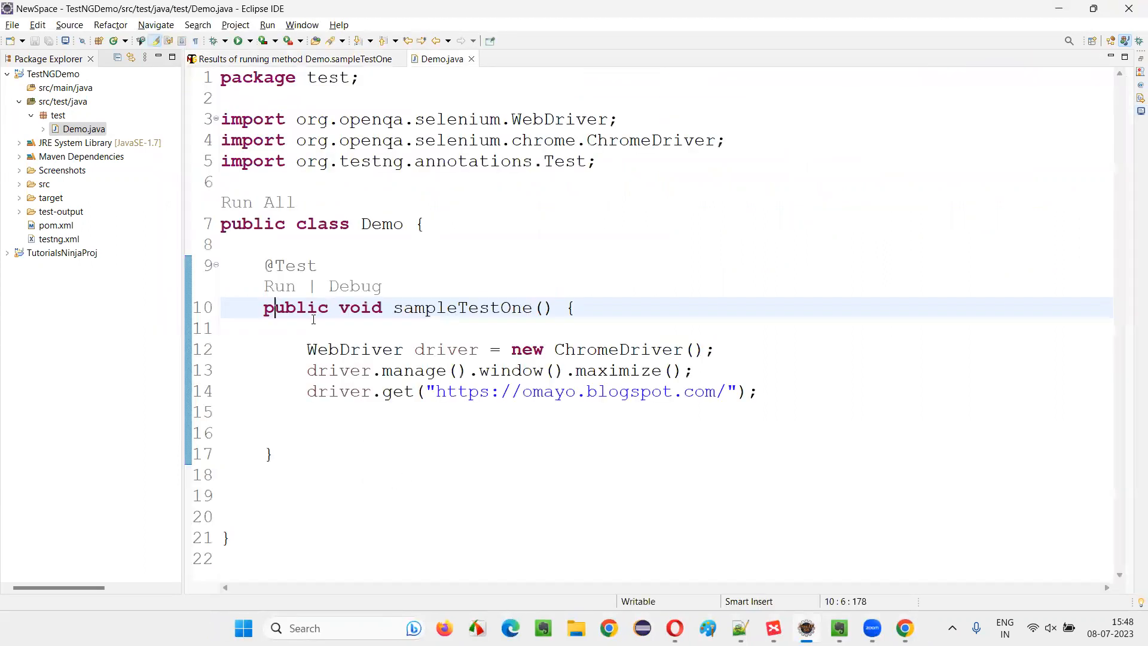
mouse_move(269, 265)
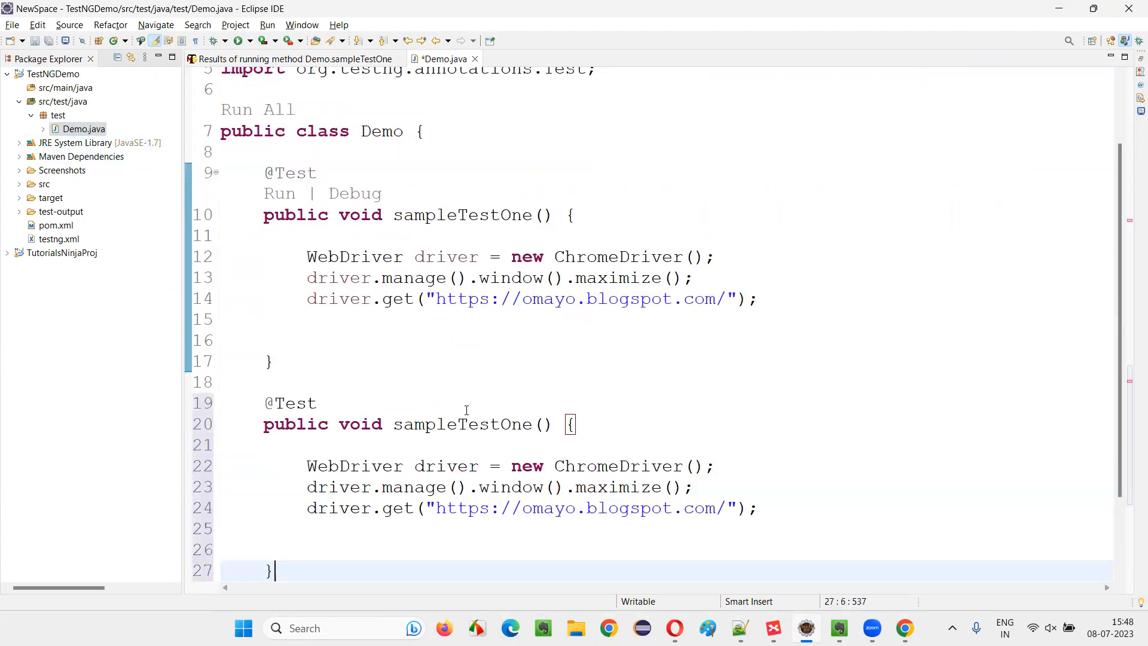
Duplicate sampleTestOne as sampleTestTwo, noting its hardcoded omayo URL, and save
scroll(up, 3)
text(Two)
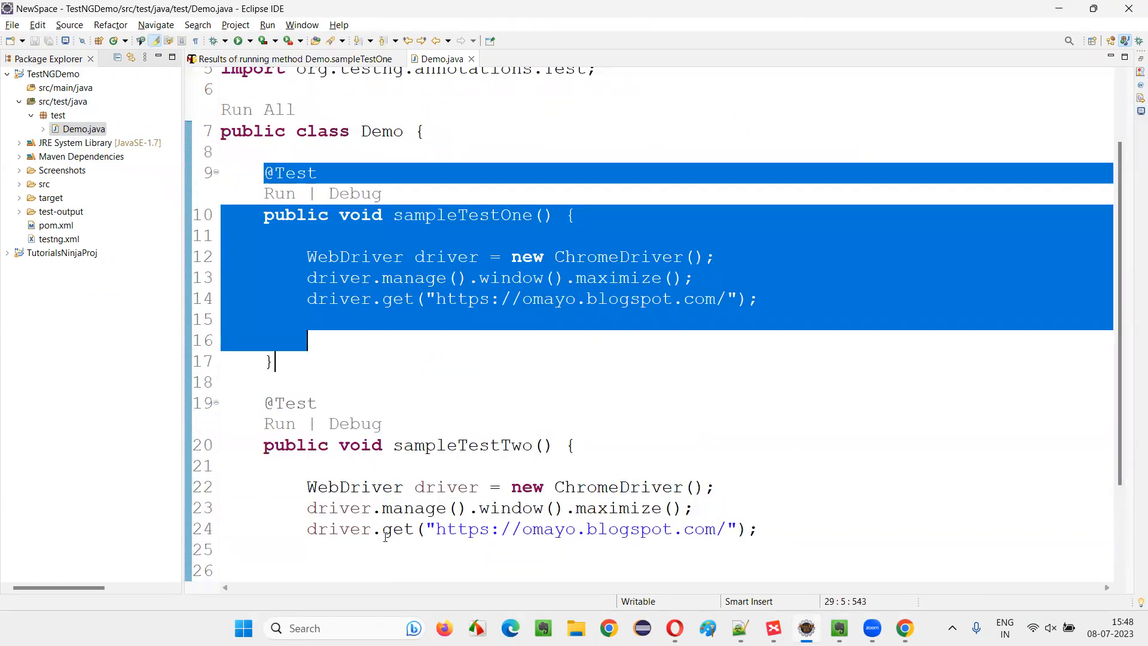
scroll(up, 3)
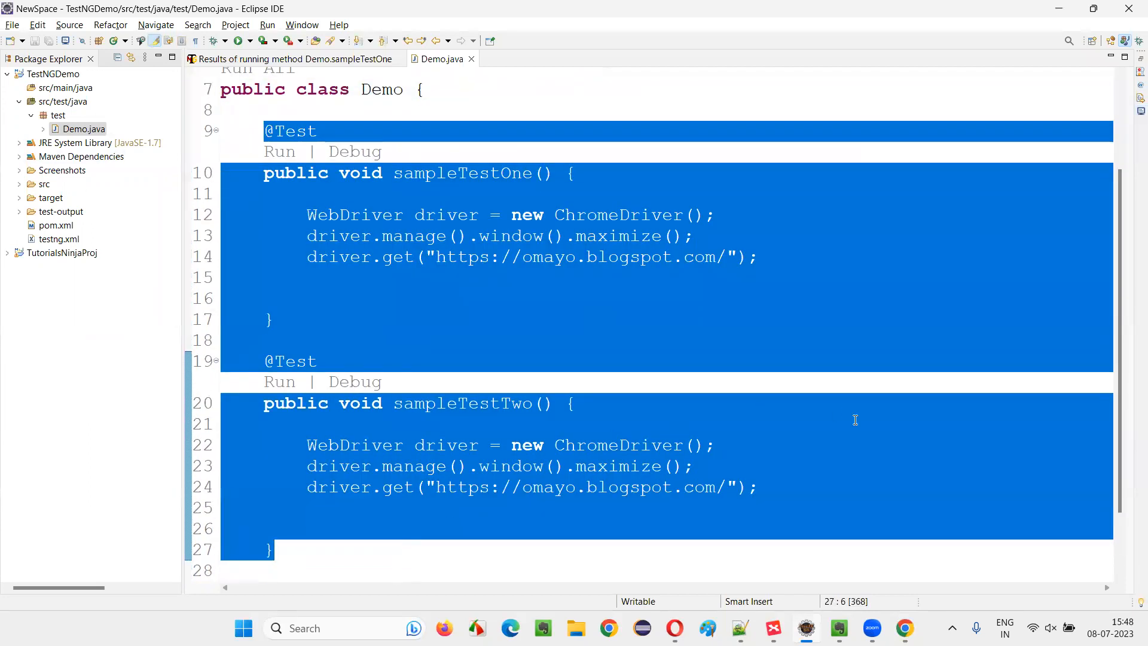
click(269, 320)
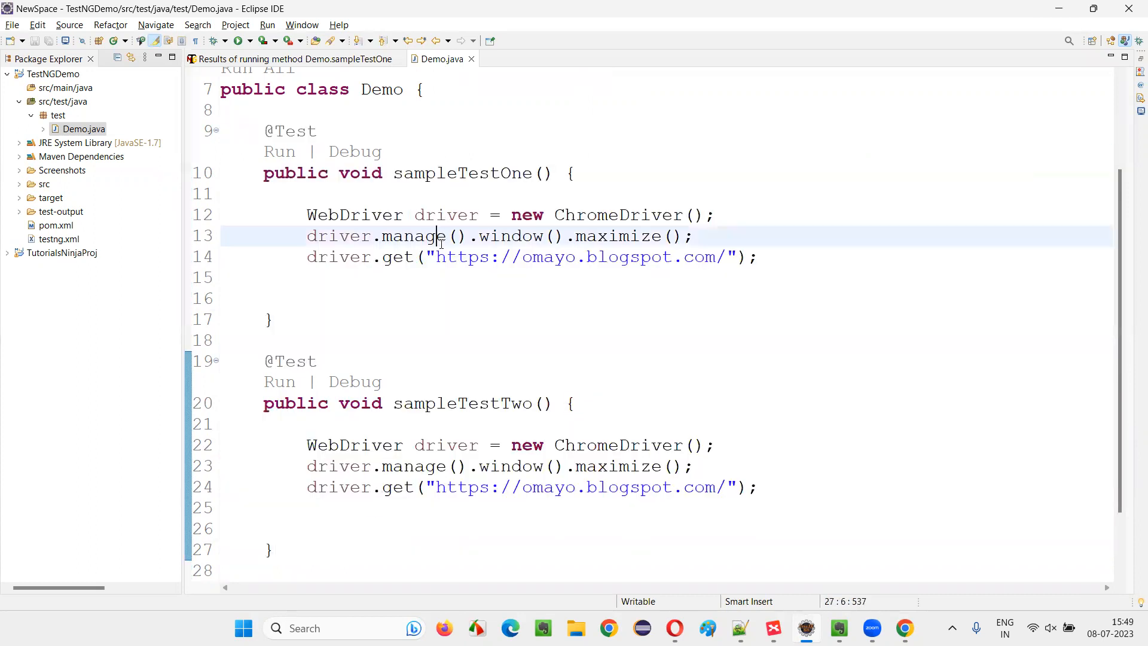
click(433, 257)
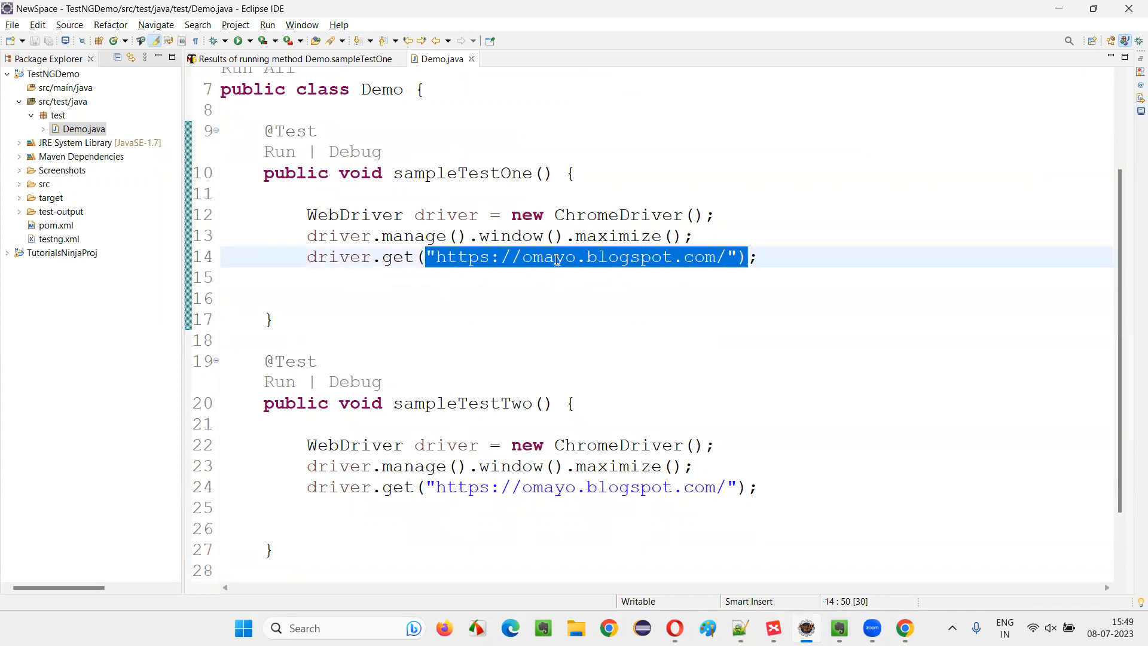
double_click(571, 487)
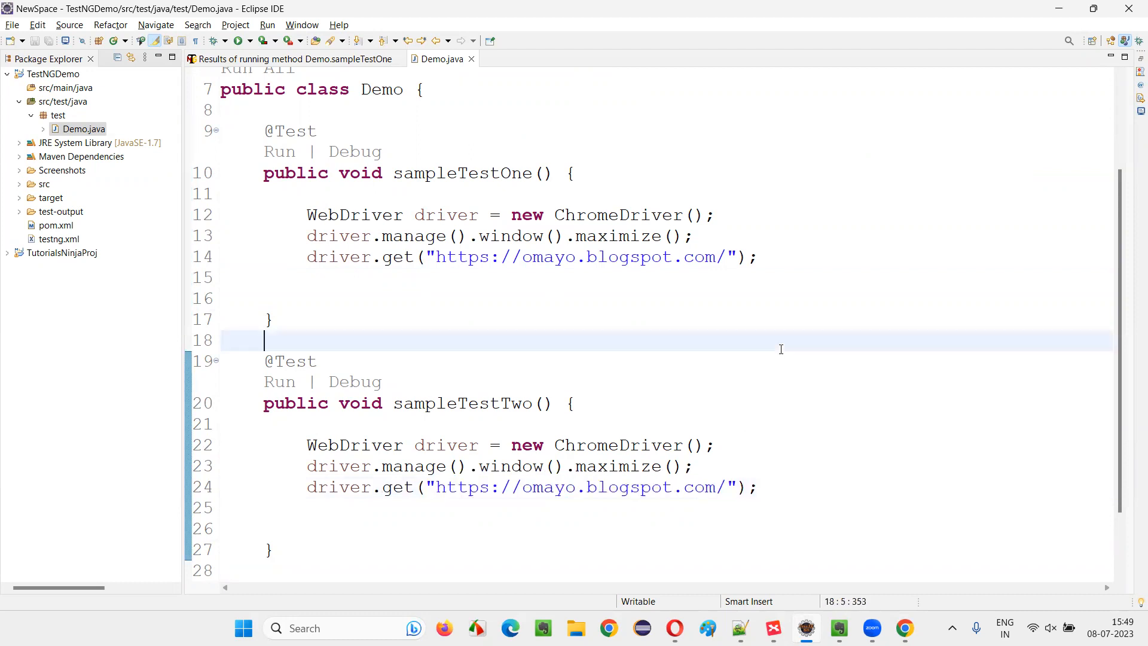
click(438, 257)
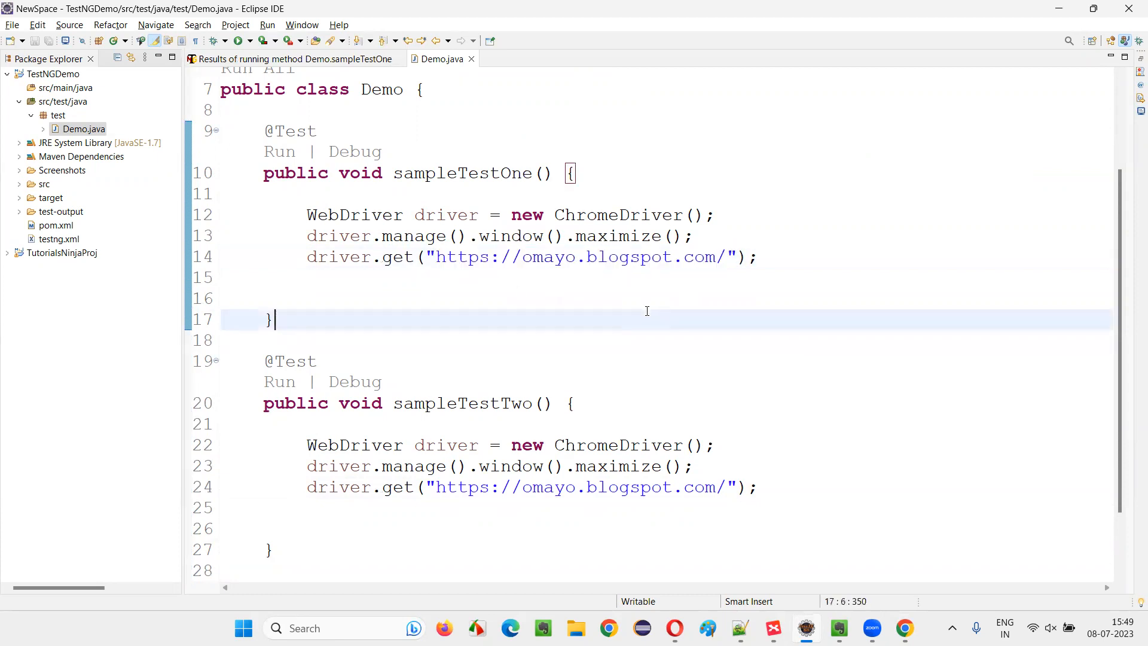
mouse_move(359, 265)
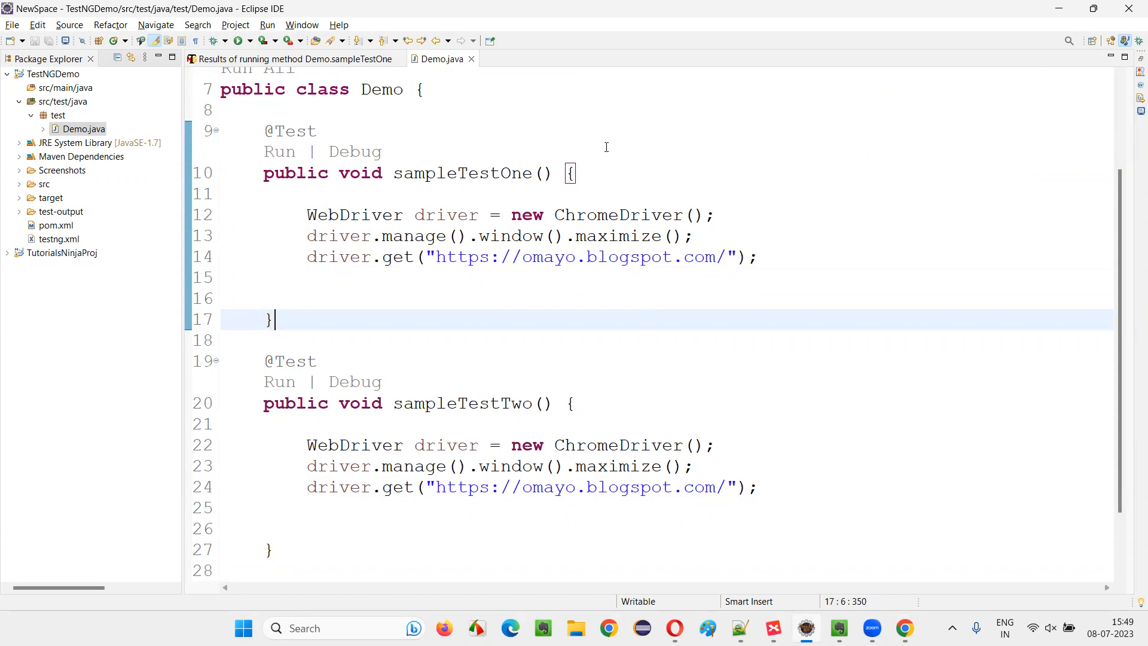
Open testng.xml and make a new line above the test.Demo class entry for a parameter
click(59, 239)
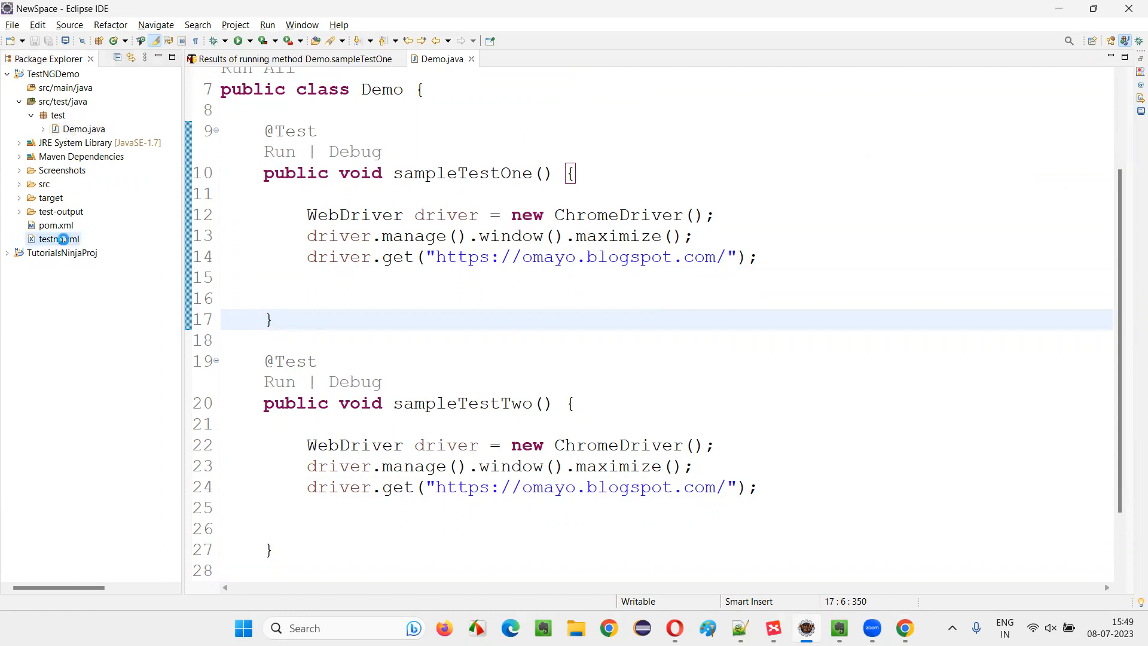
double_click(58, 238)
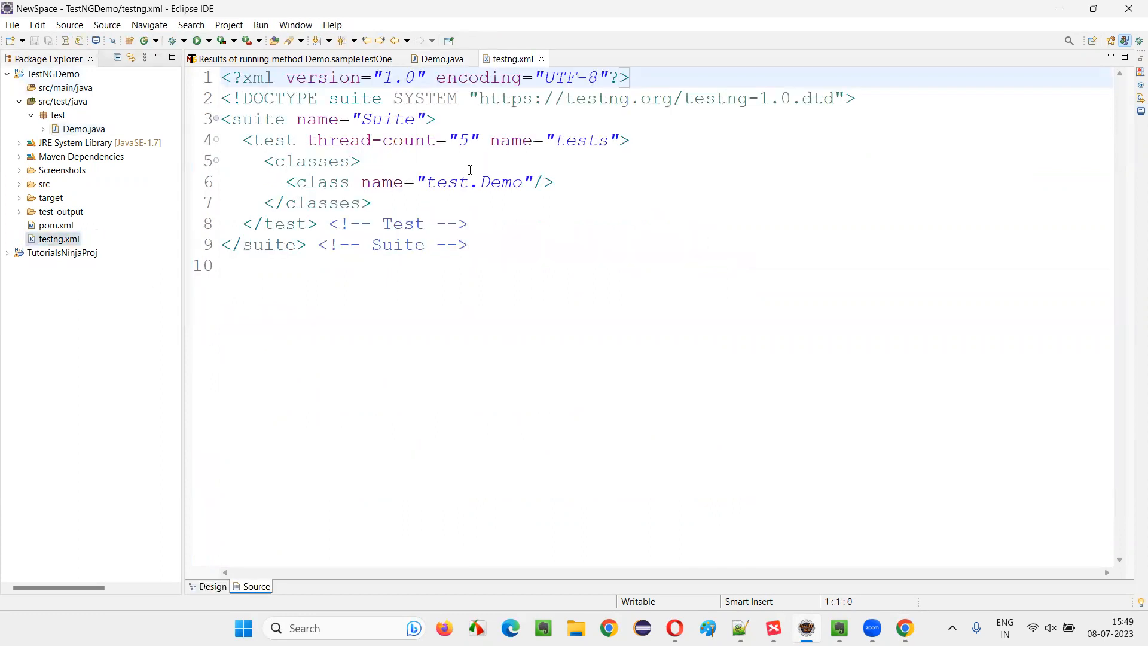
click(469, 223)
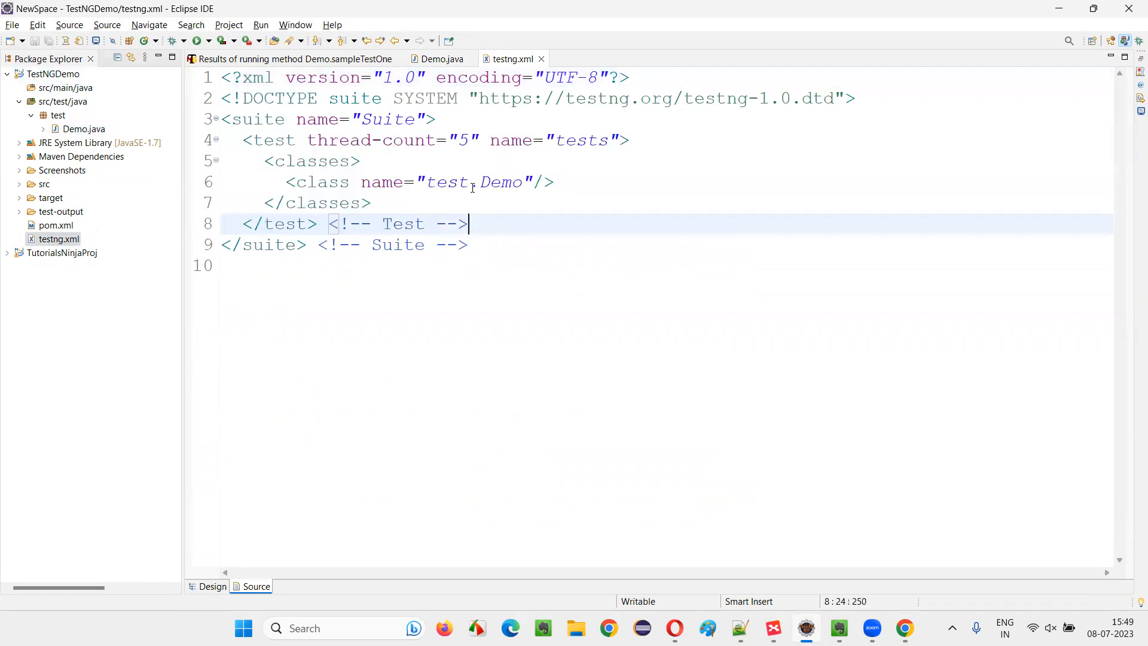
double_click(500, 183)
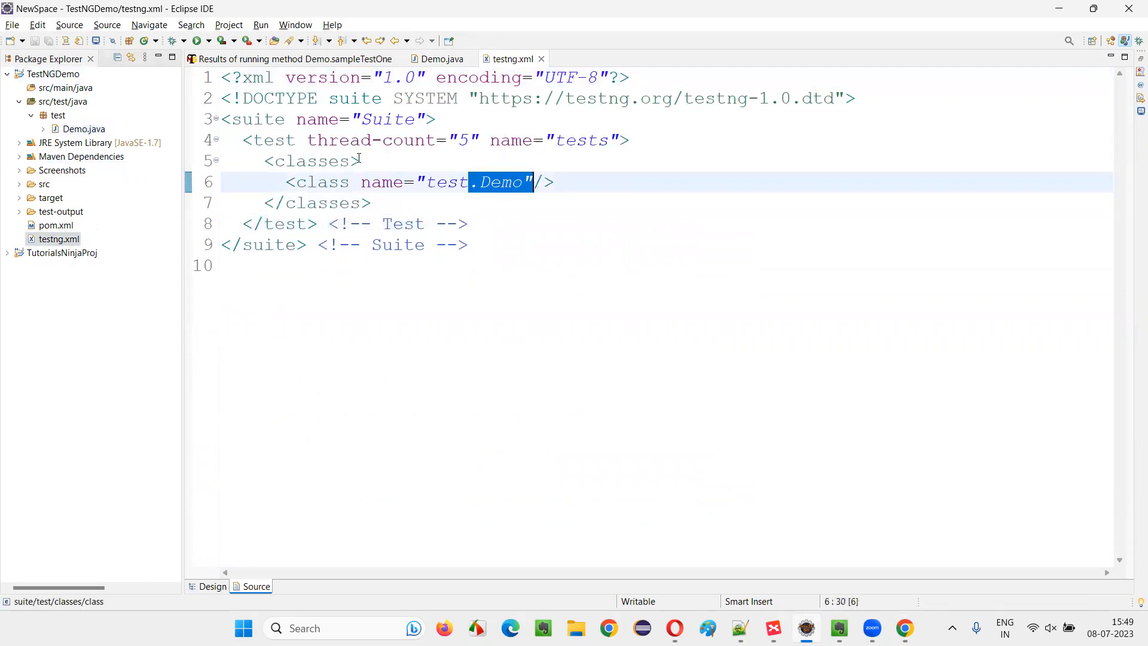
key(Return)
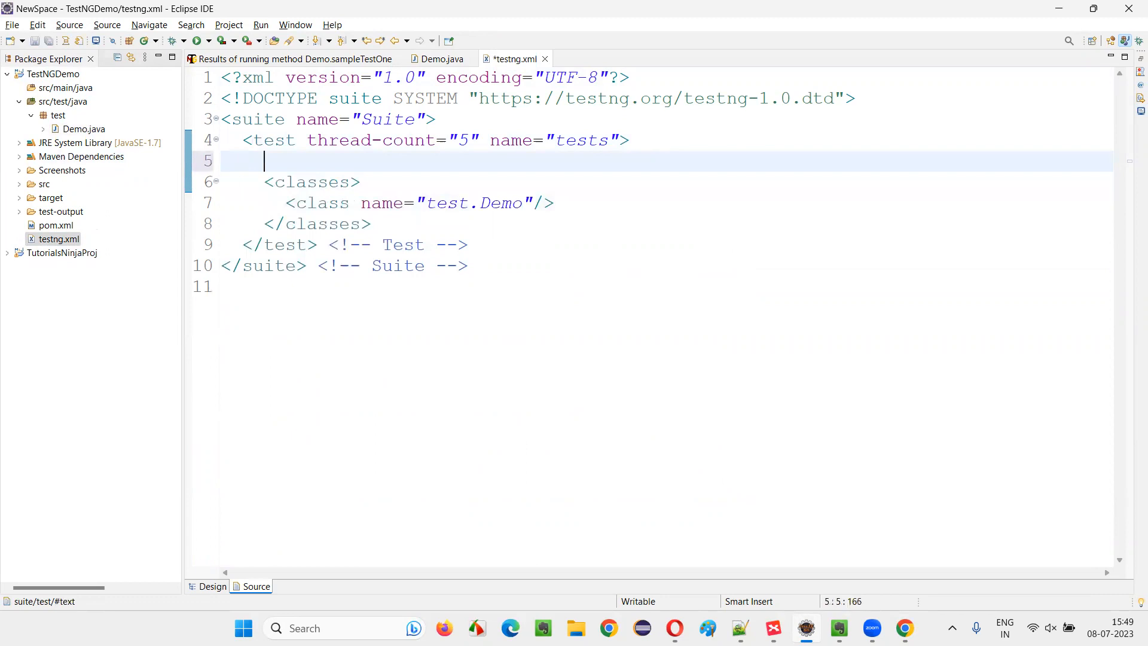
text(<parame)
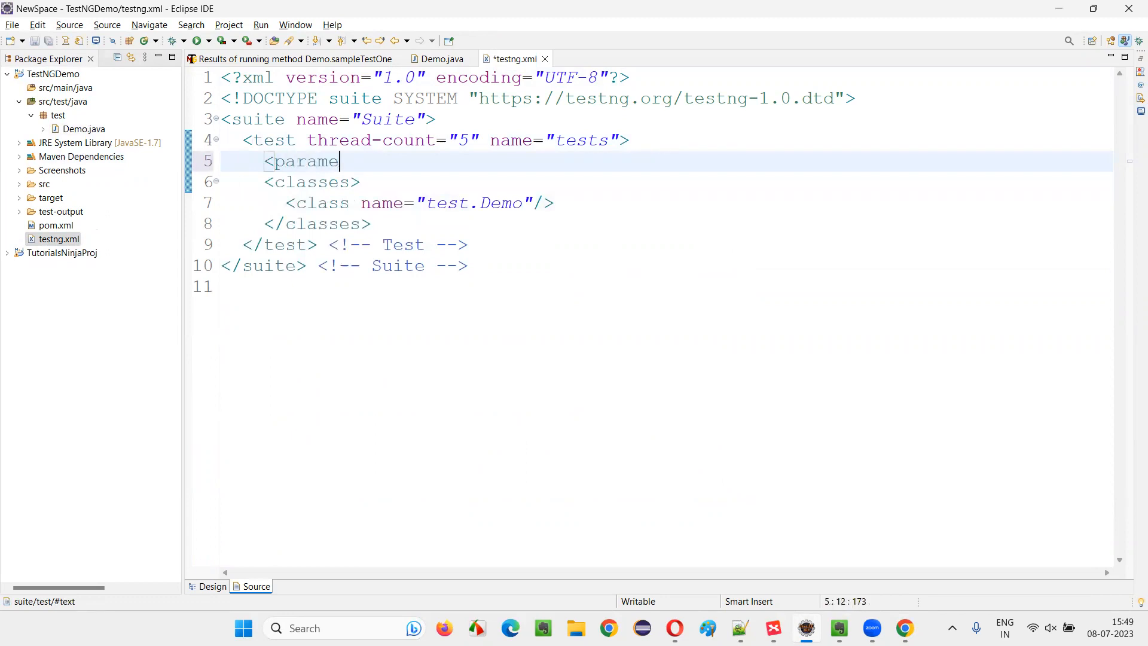
text(ter n)
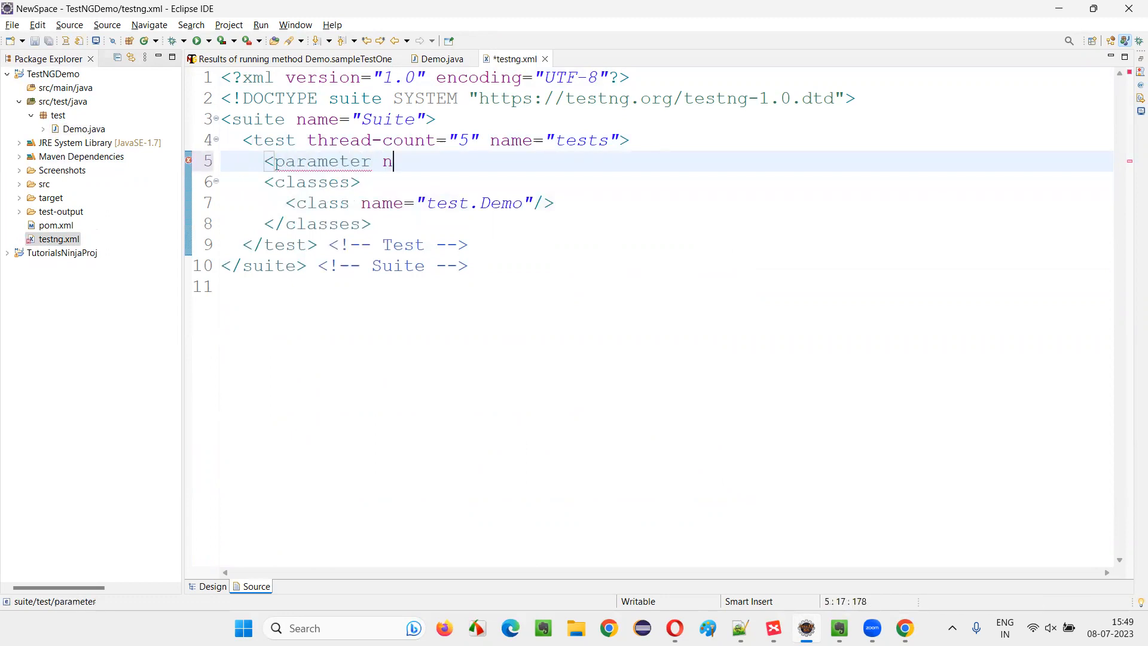
text(ame="URL")
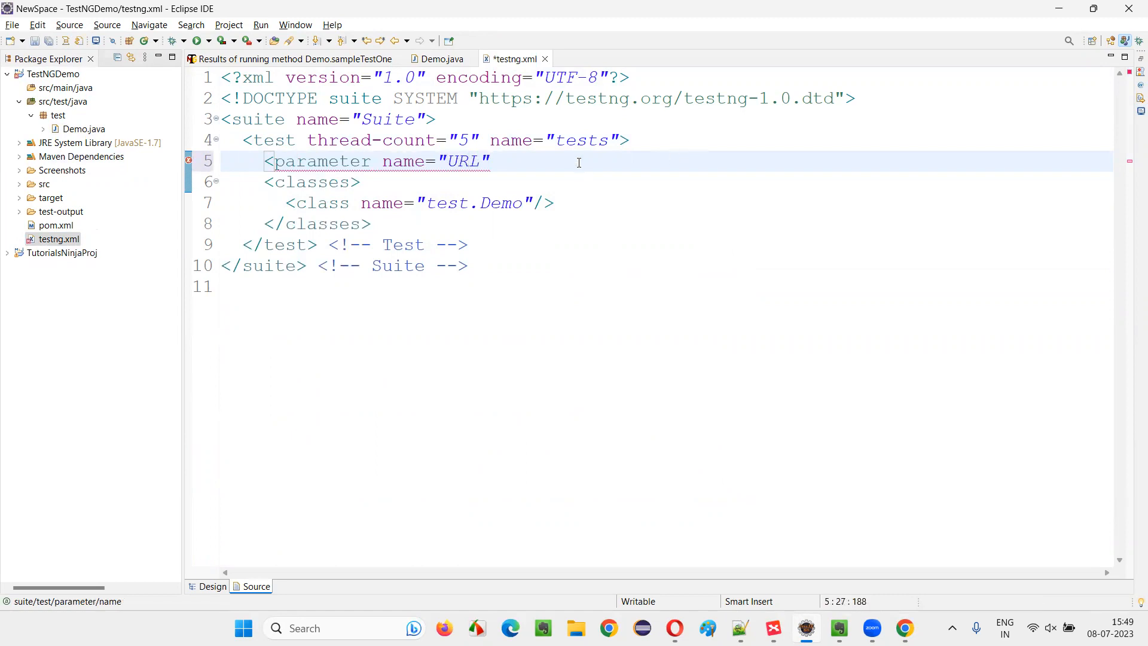
click(498, 162)
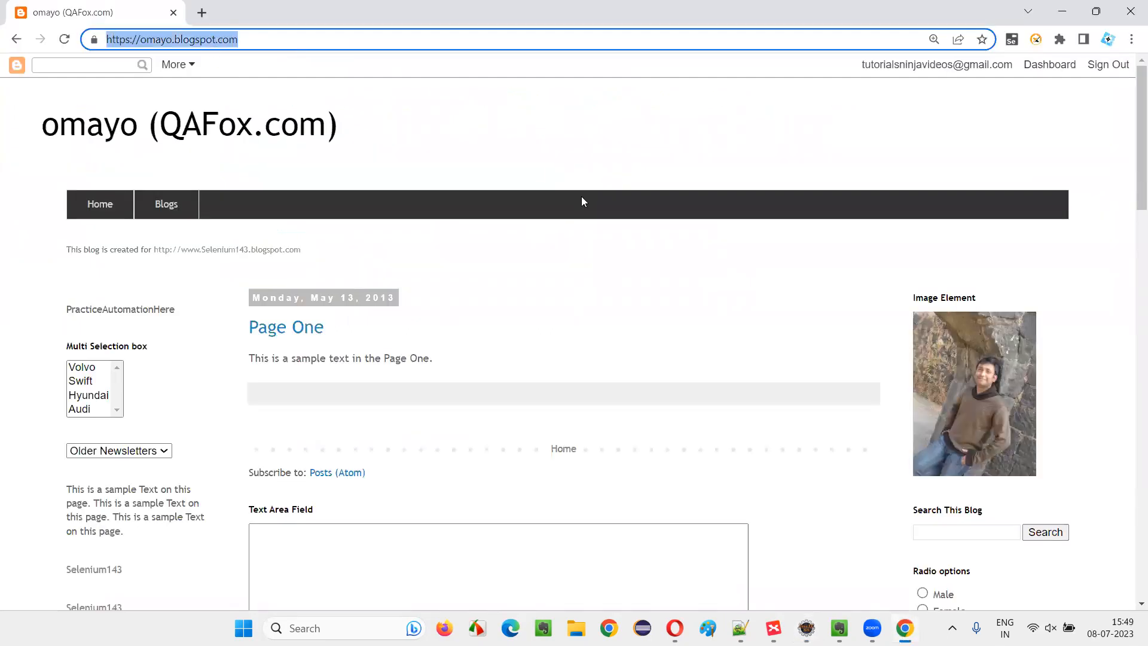
click(839, 629)
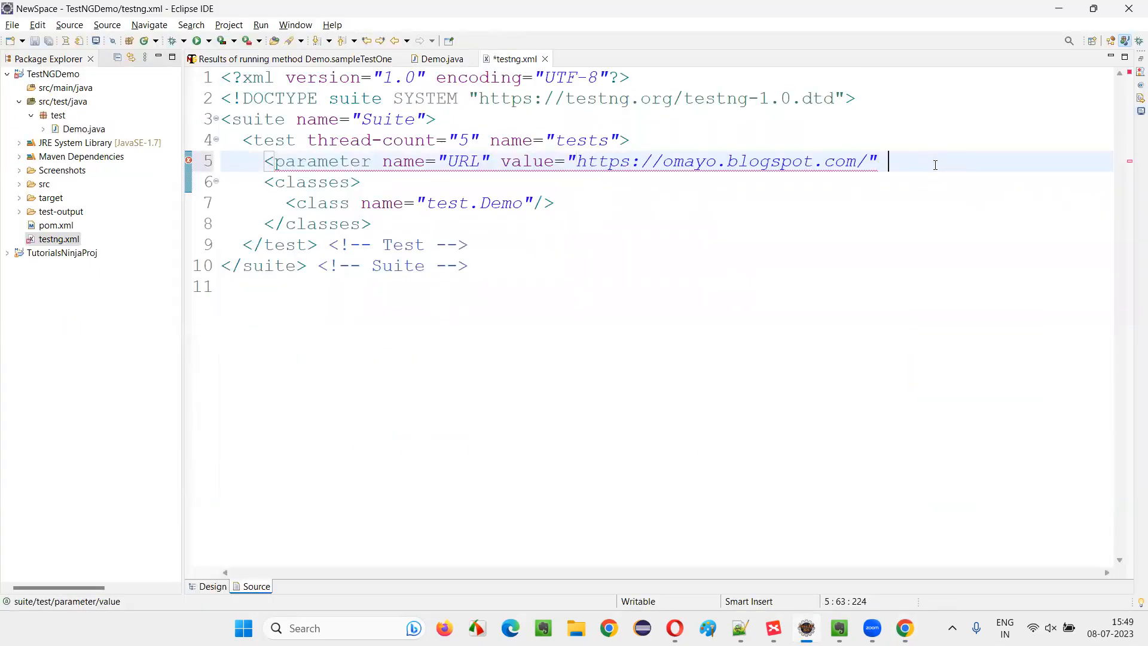
text(/>)
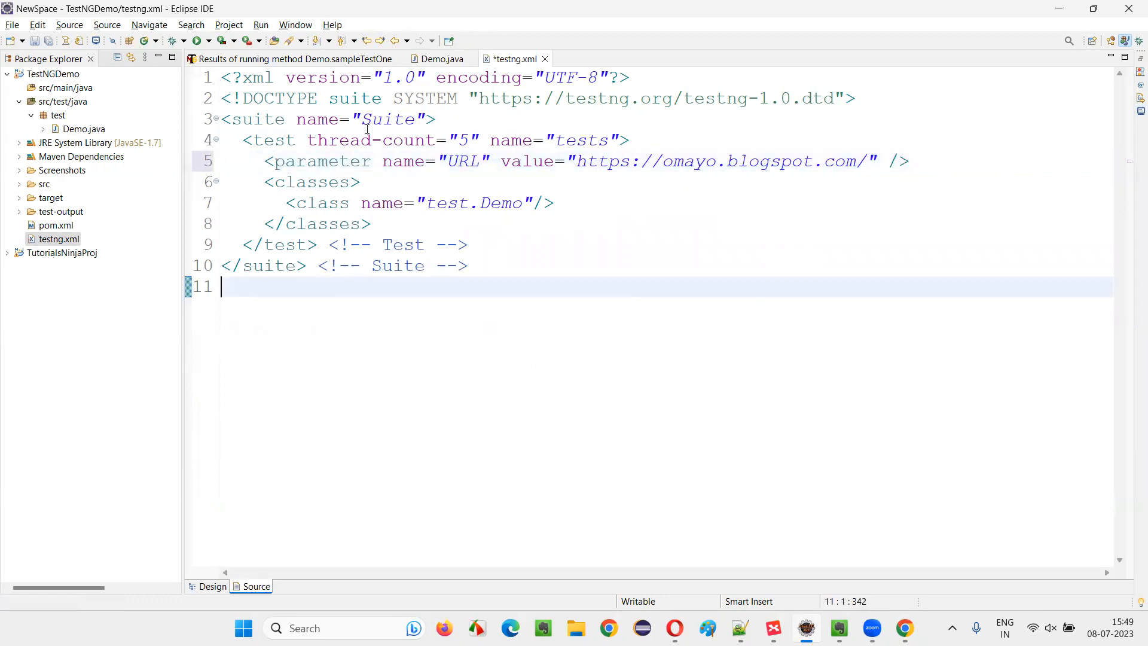
key(ctrl+s)
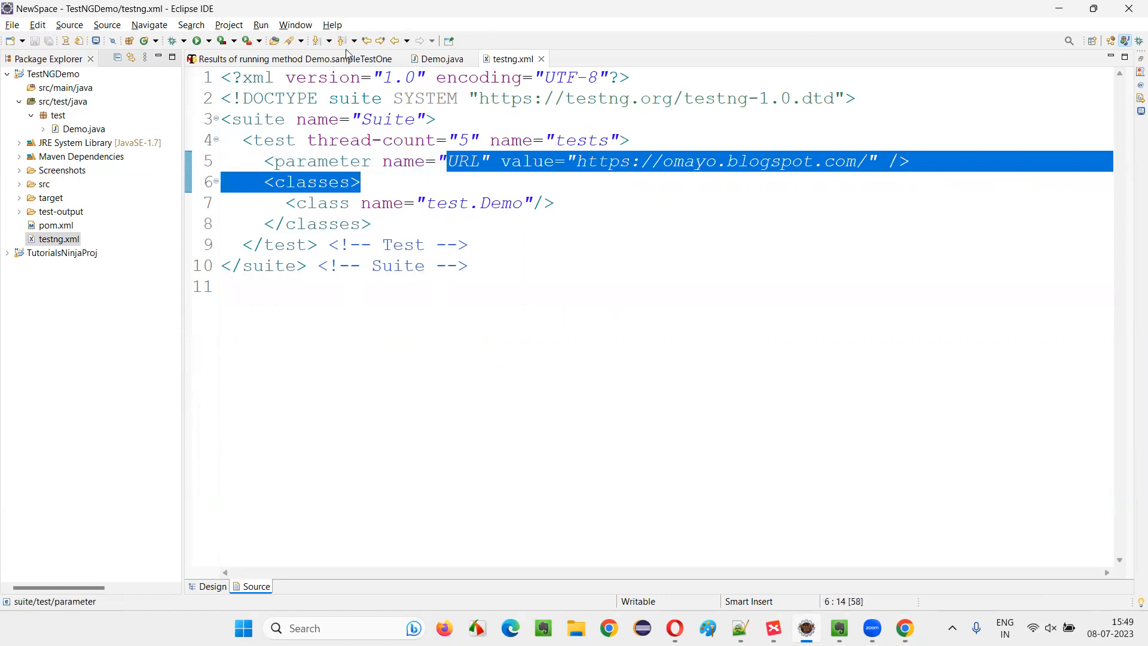
Compare Demo.java with testng.xml and return to Demo.java above the first test method
click(438, 59)
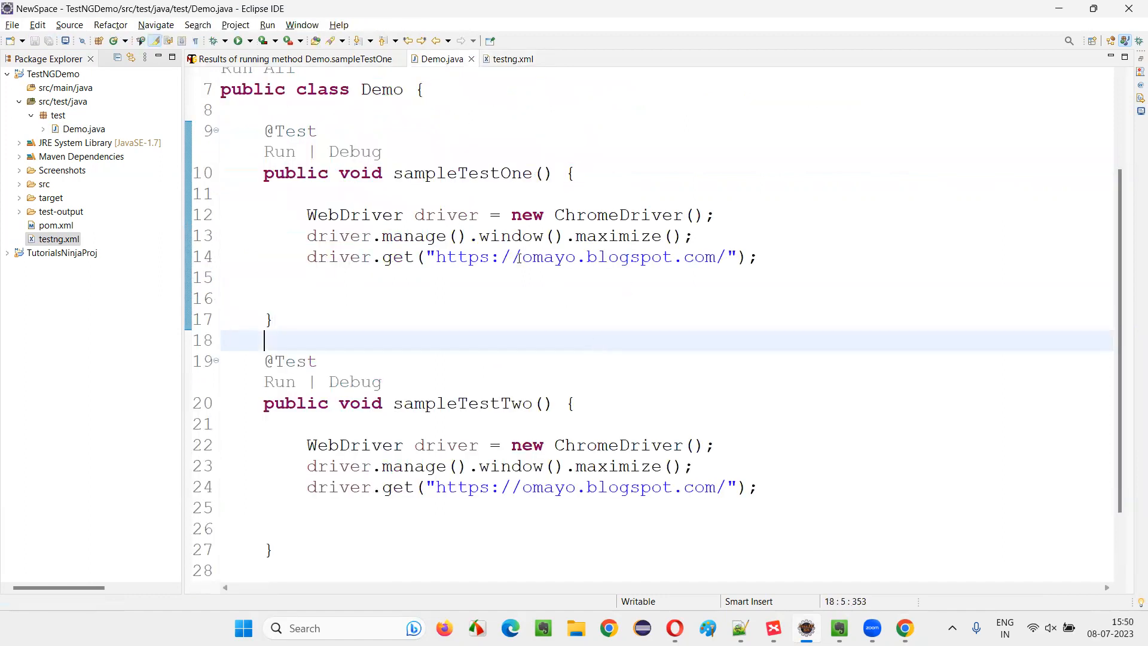
click(509, 59)
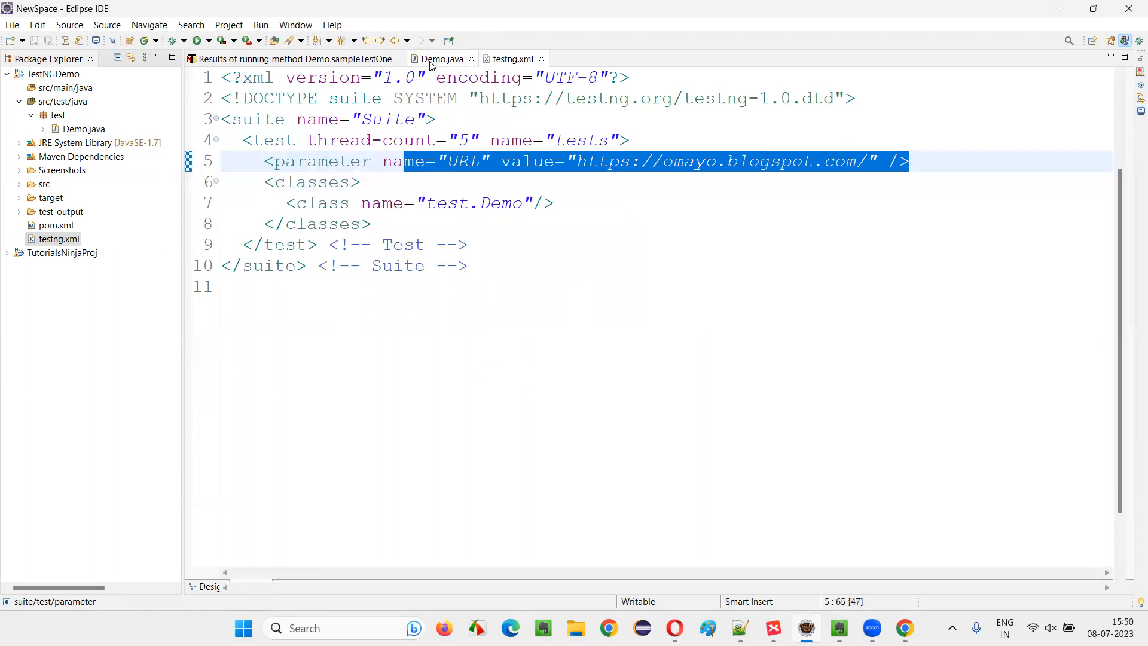
click(439, 58)
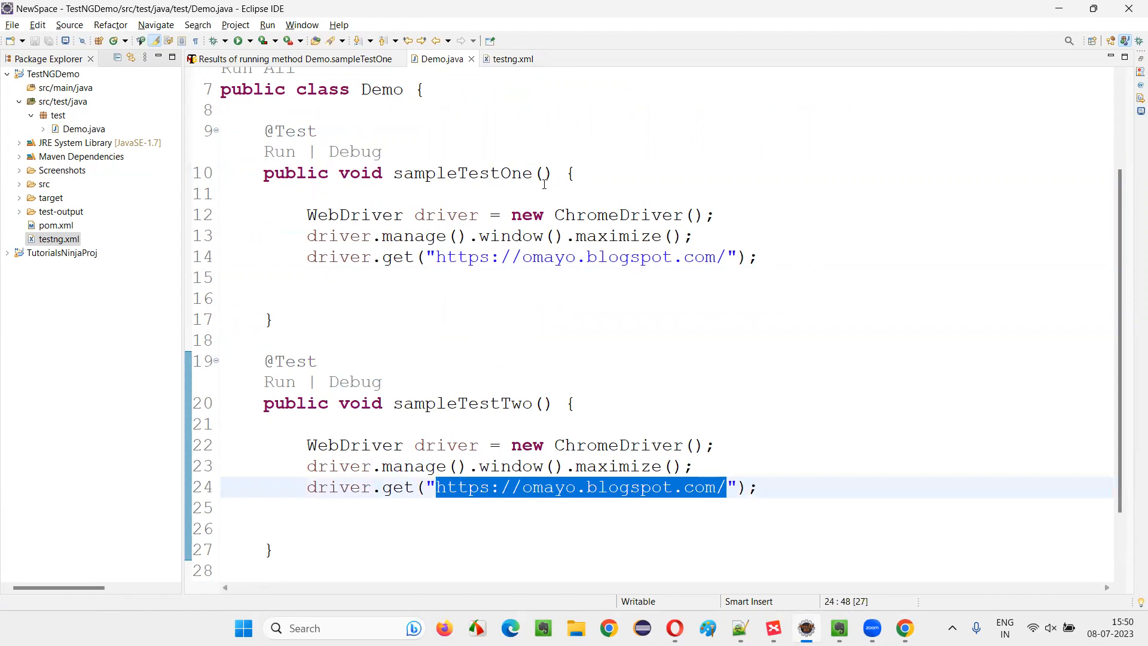
click(510, 59)
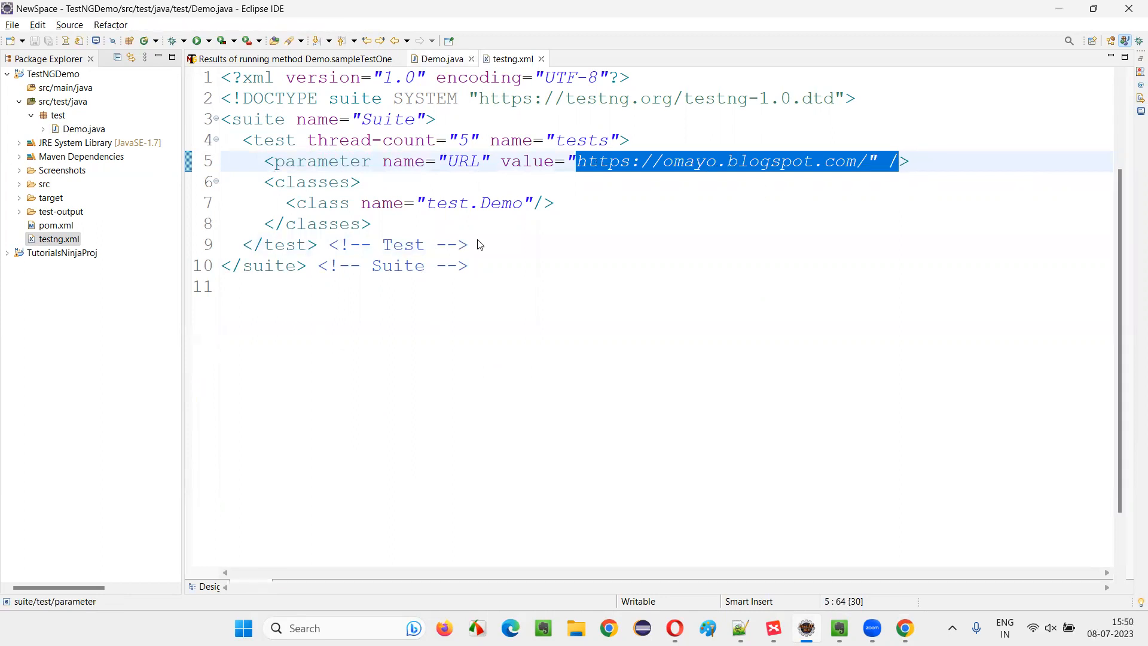
click(440, 58)
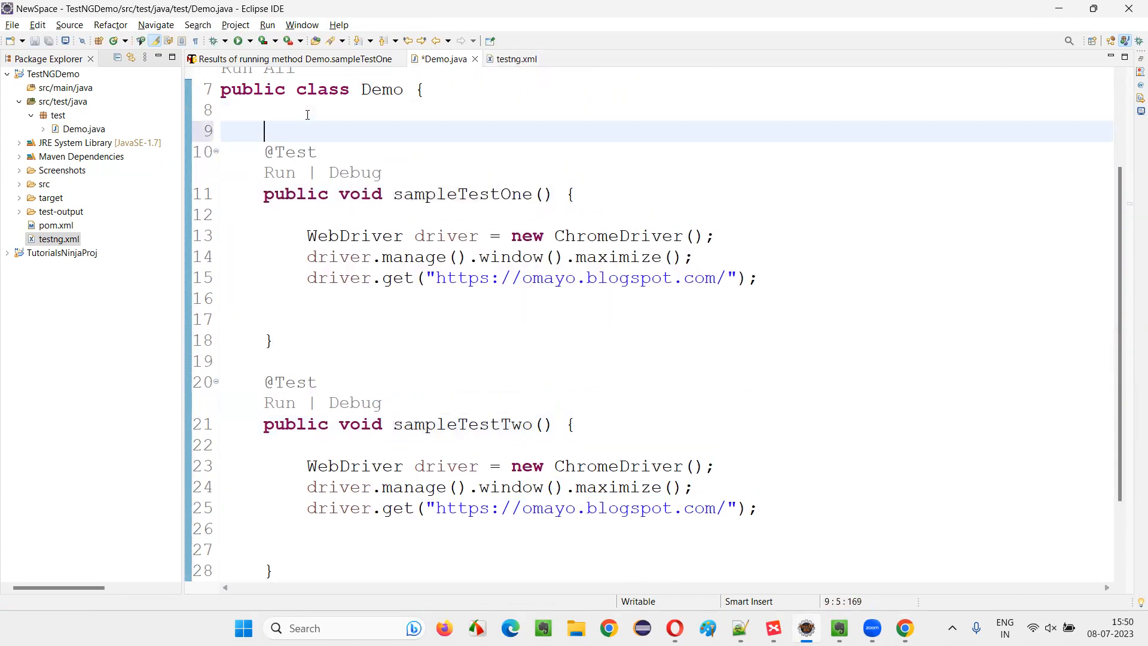
text(@Parameters()
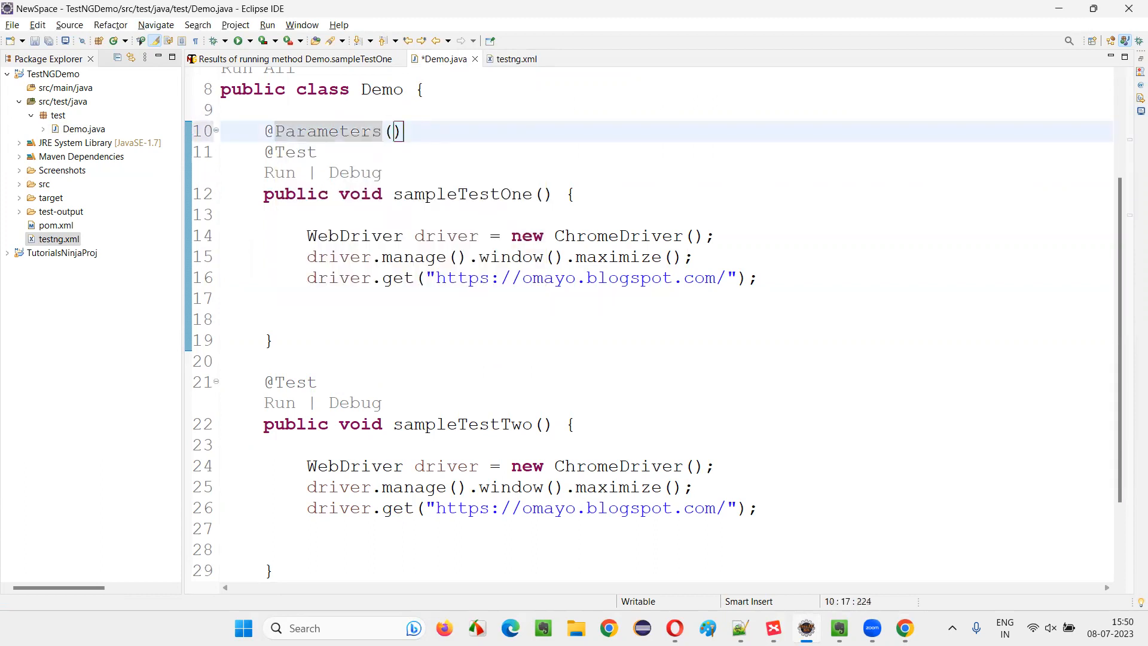
text({})
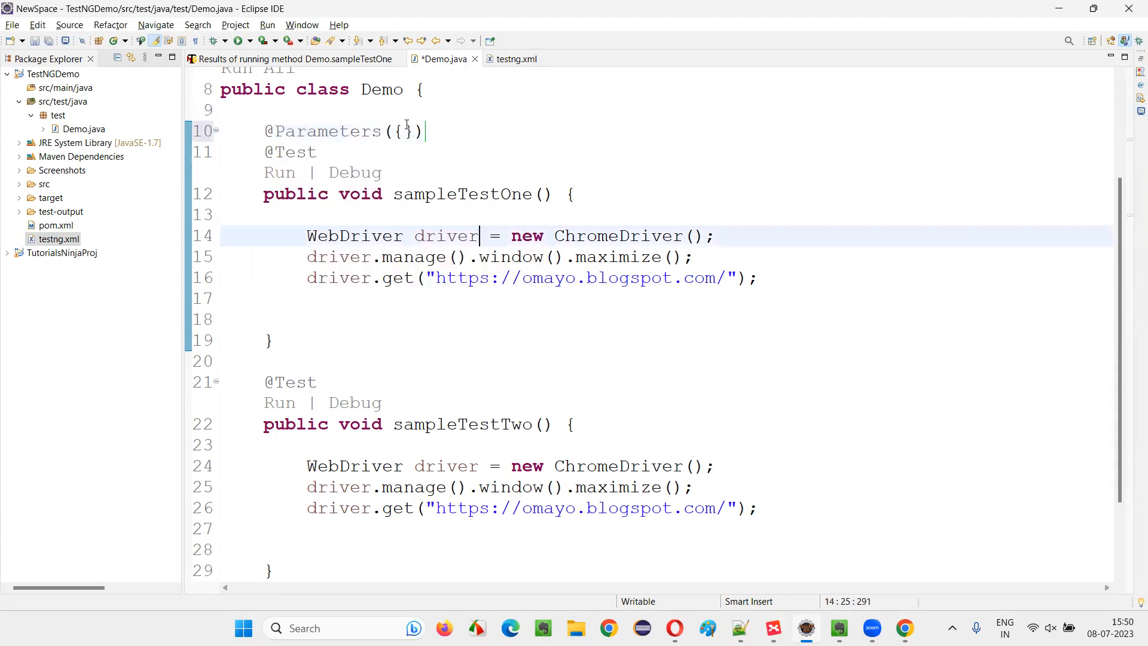
text("")
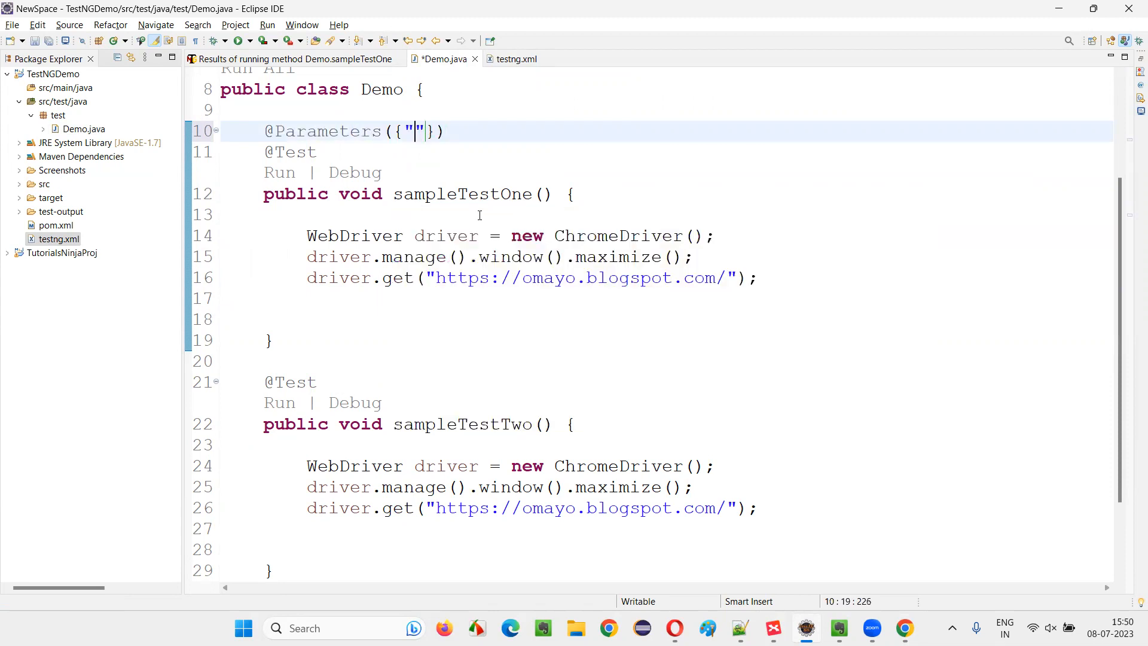
text(URL)
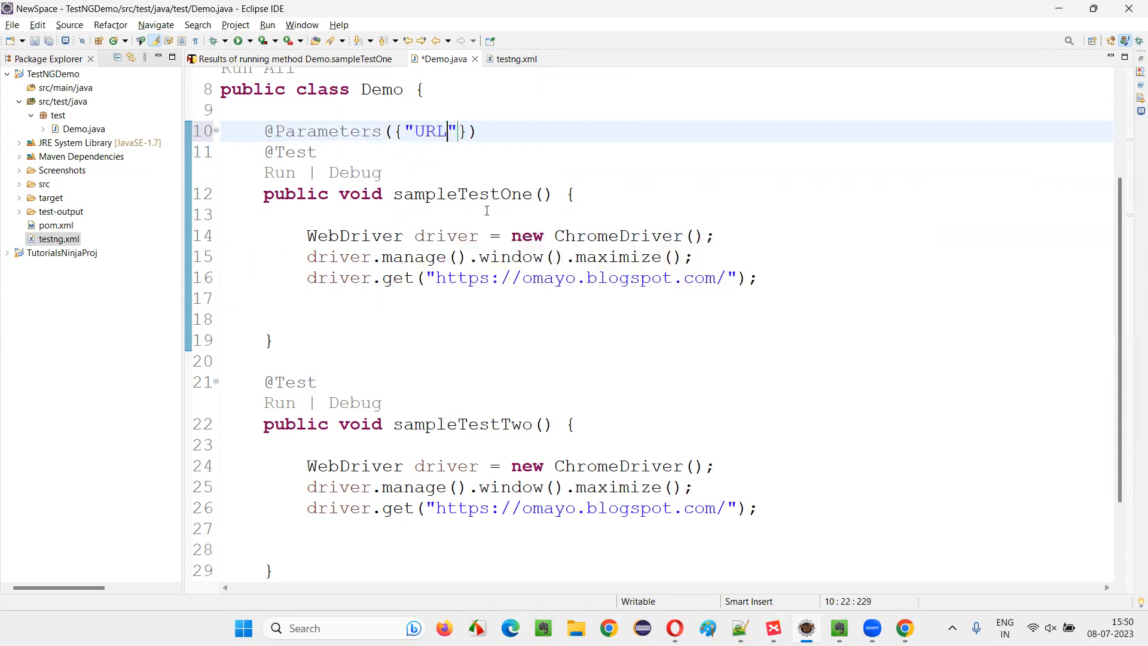
double_click(430, 131)
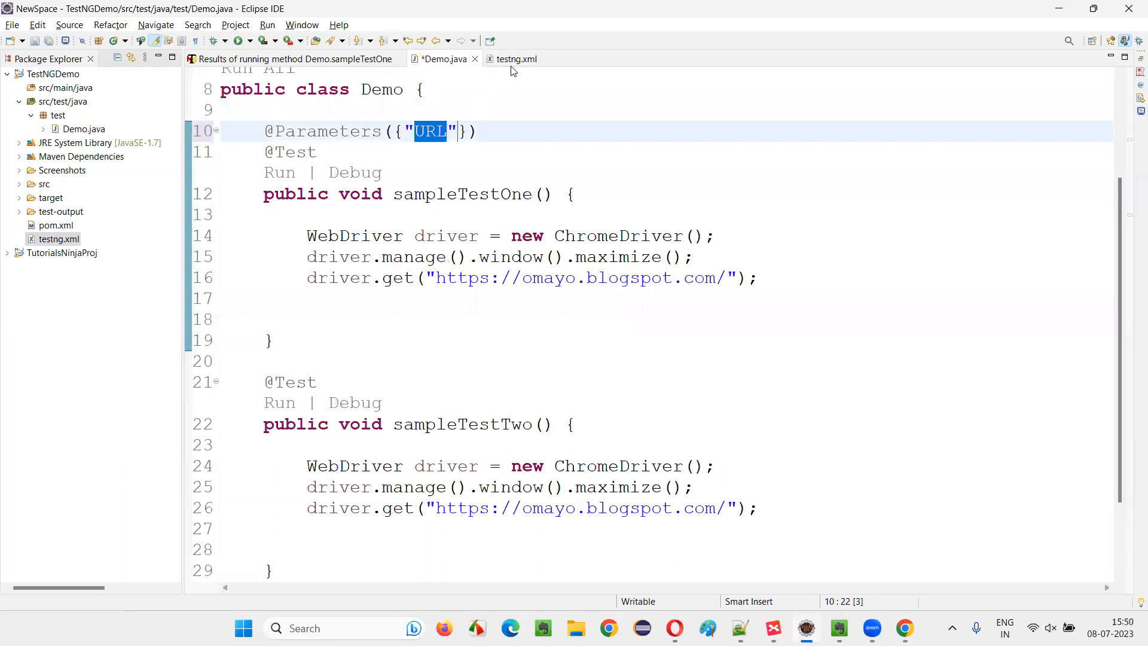
click(514, 58)
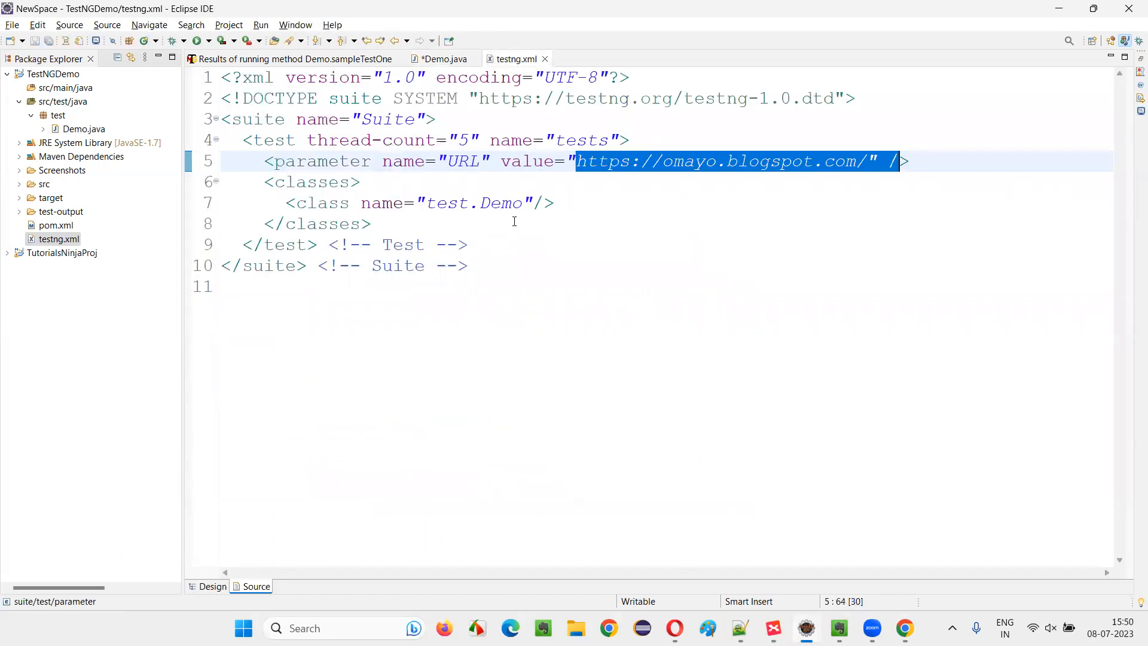
double_click(463, 161)
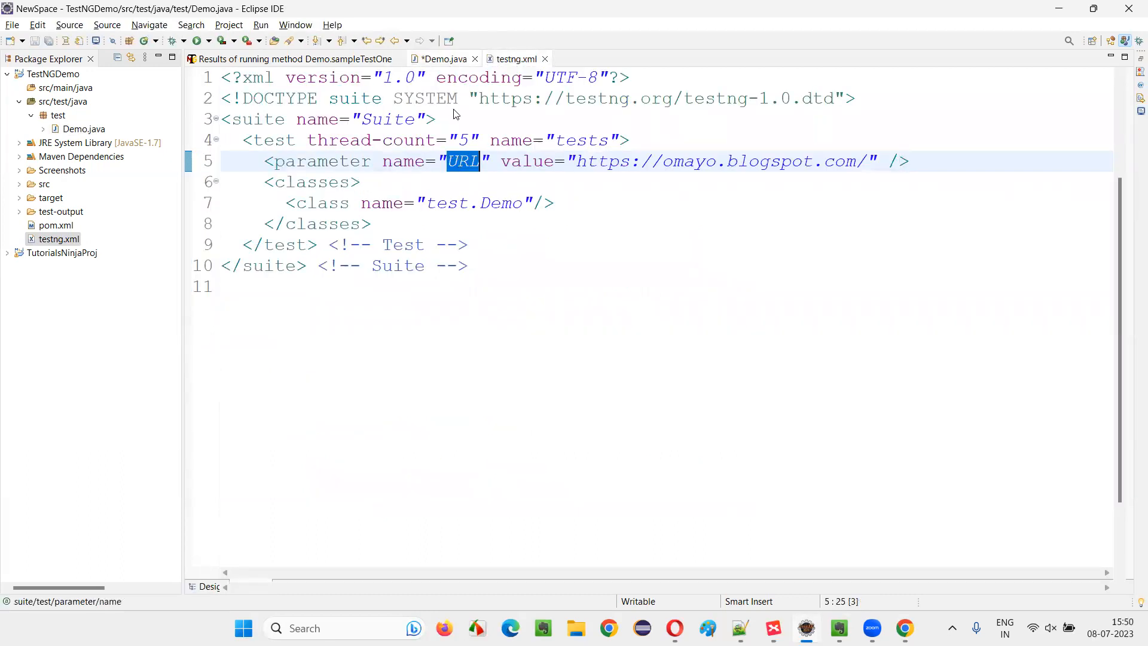
click(443, 59)
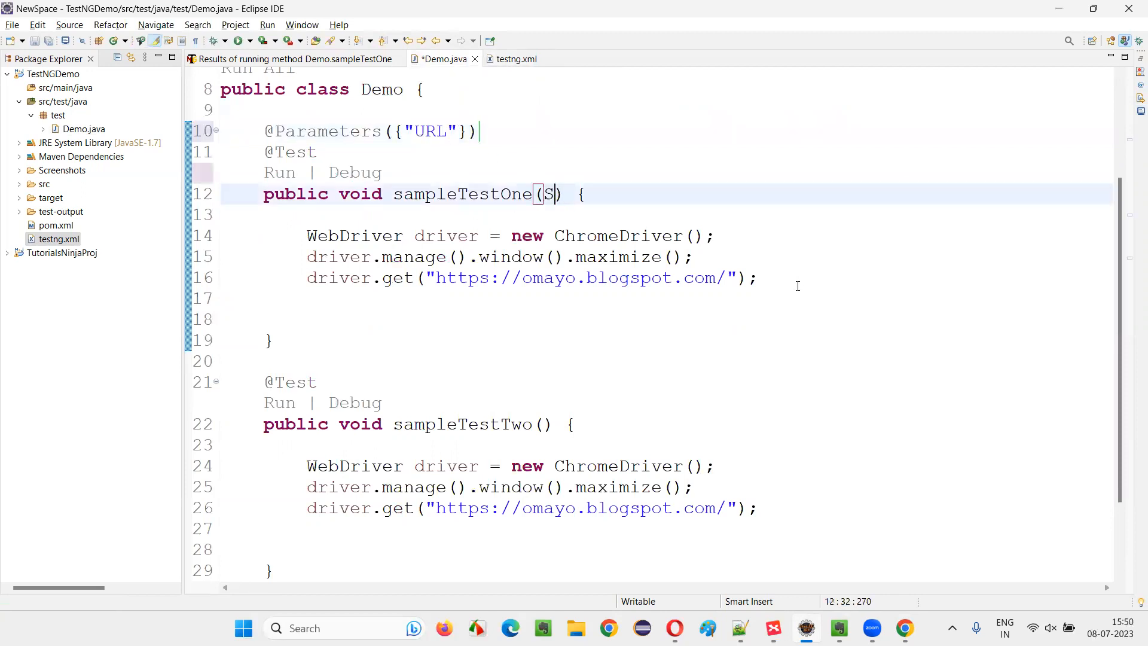
Give sampleTestOne a String appURL argument and make driver.get open appURL instead of the literal
text(tring u)
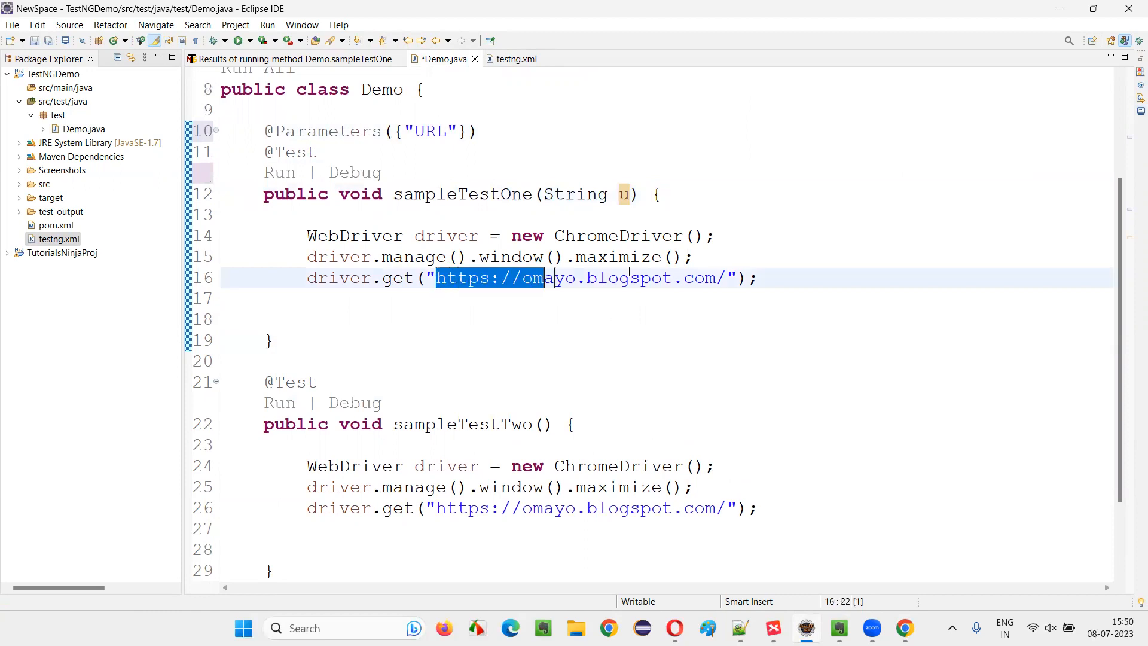
text(ap)
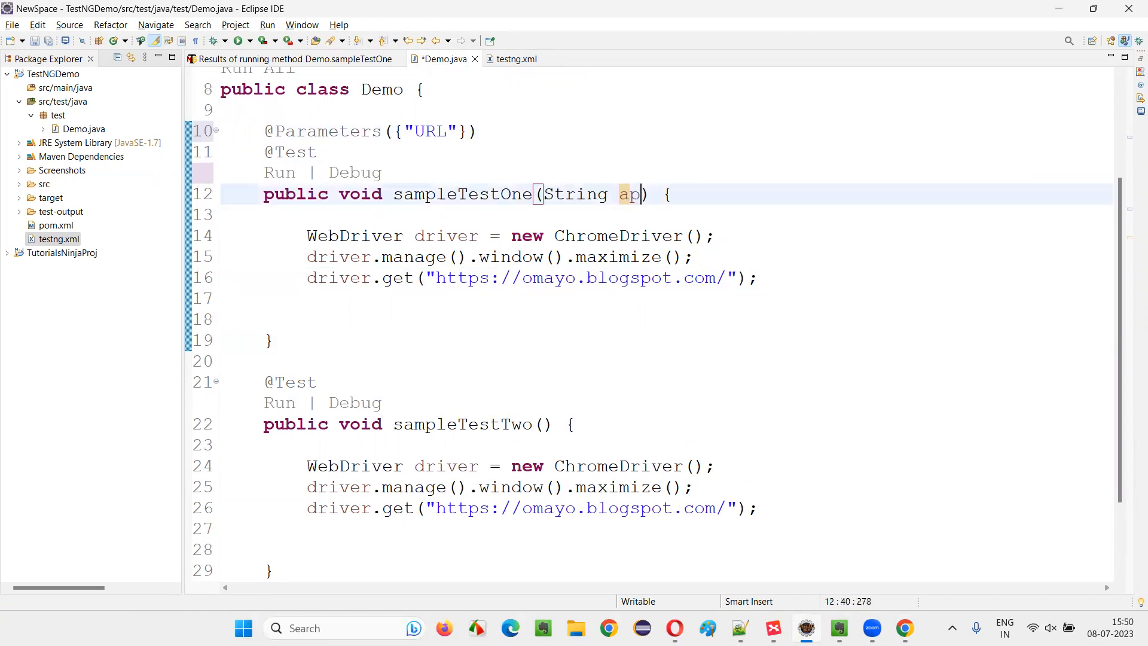
text(pURL)
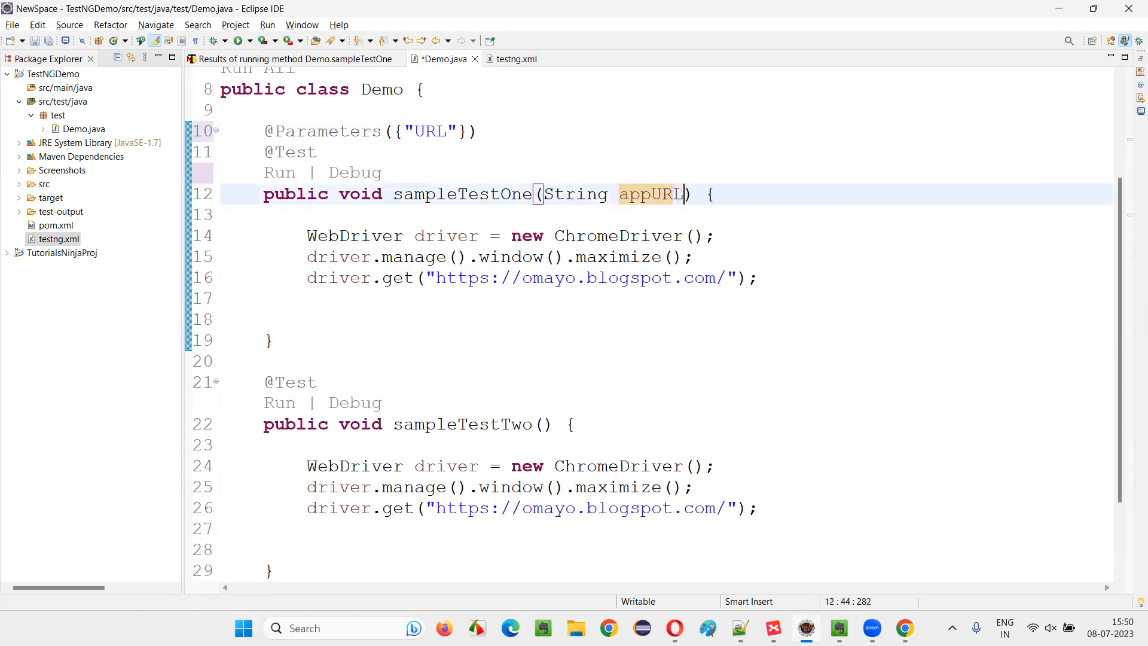
double_click(431, 131)
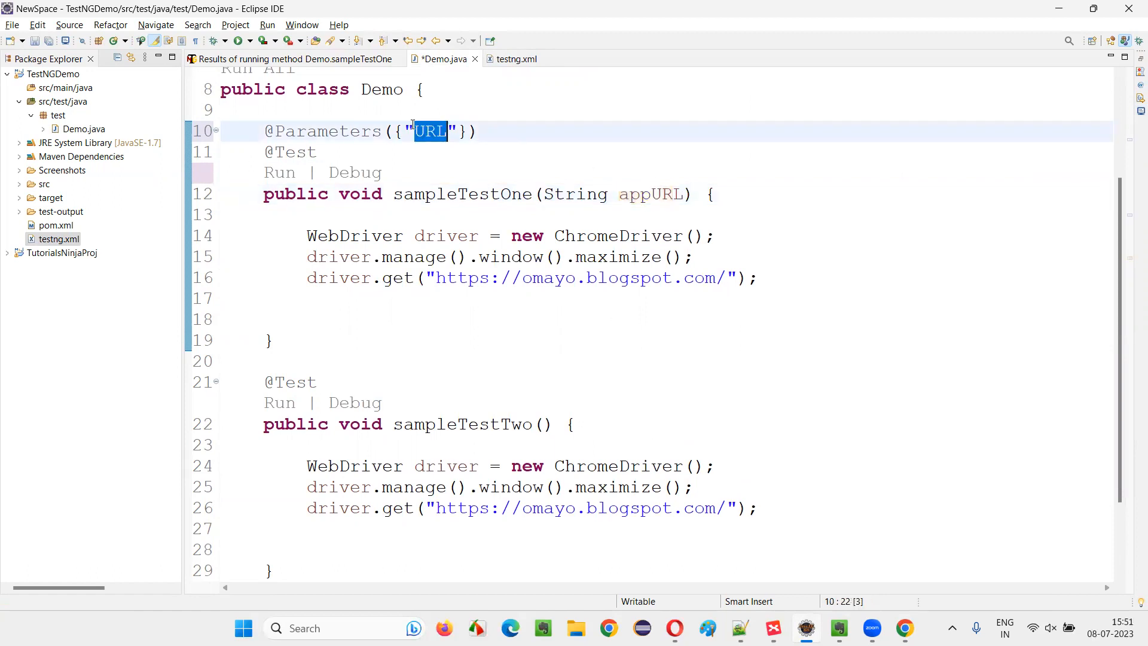
double_click(649, 194)
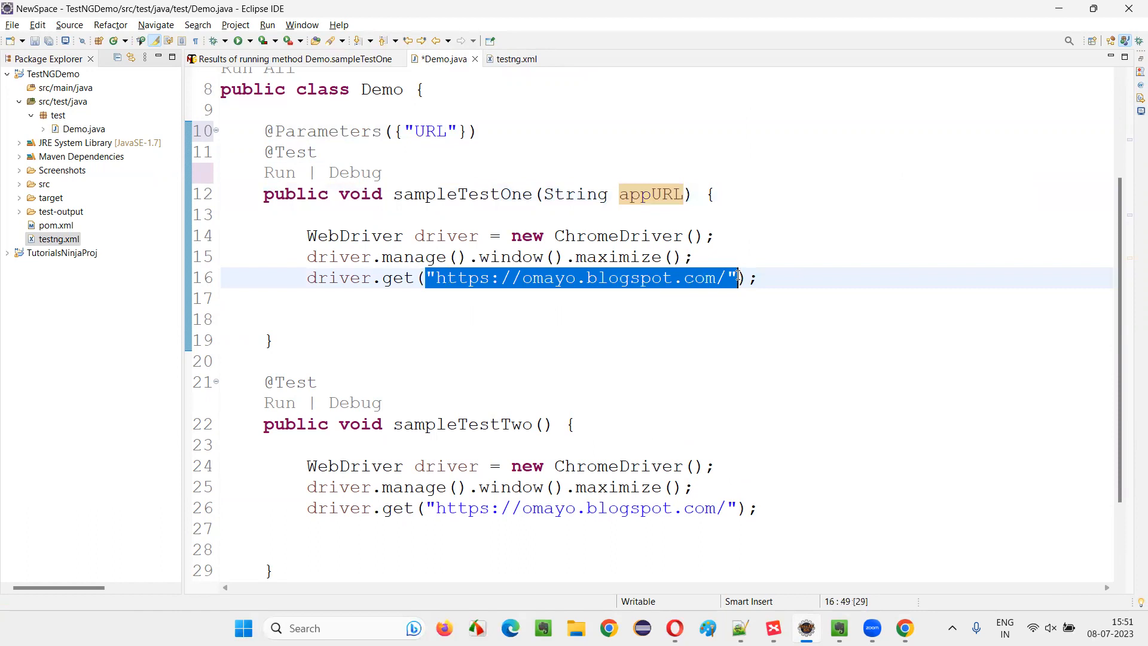
text(appURL);)
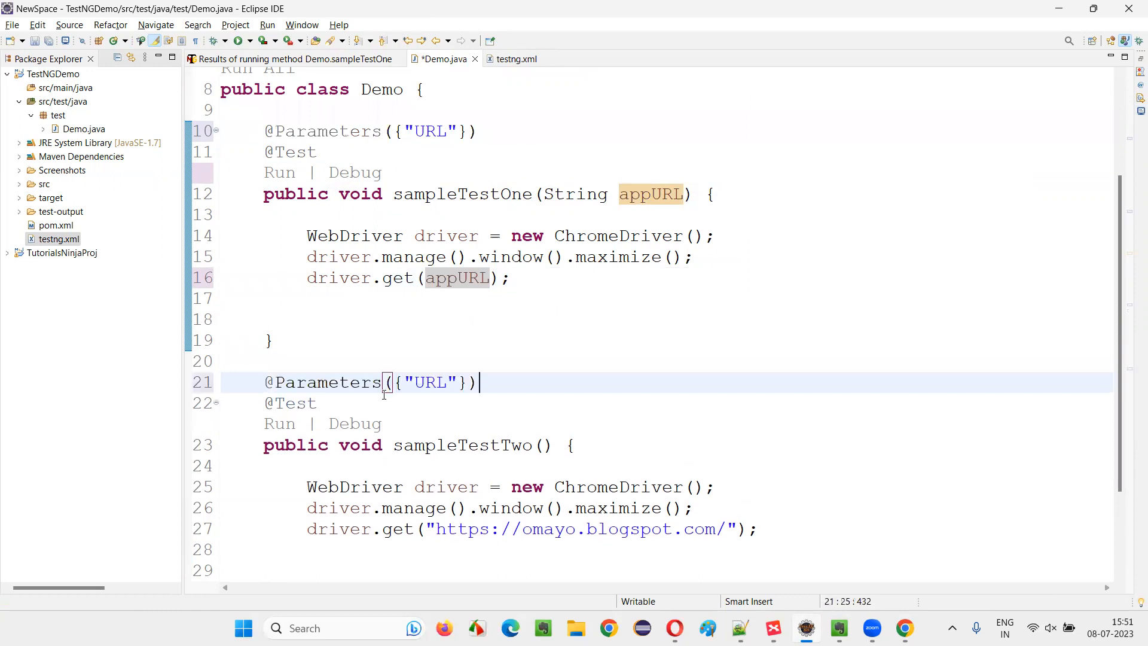
Make sampleTestTwo take String appURL and open appURL too, then save Demo.java
scroll(down, 3)
text(String appURL)
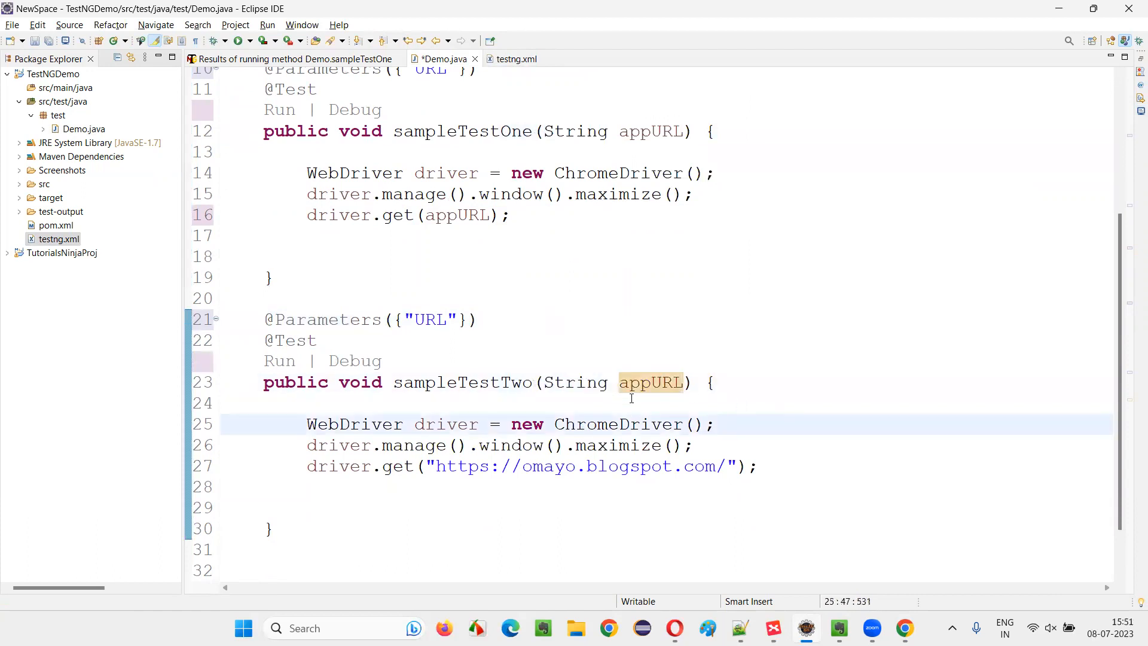
double_click(650, 381)
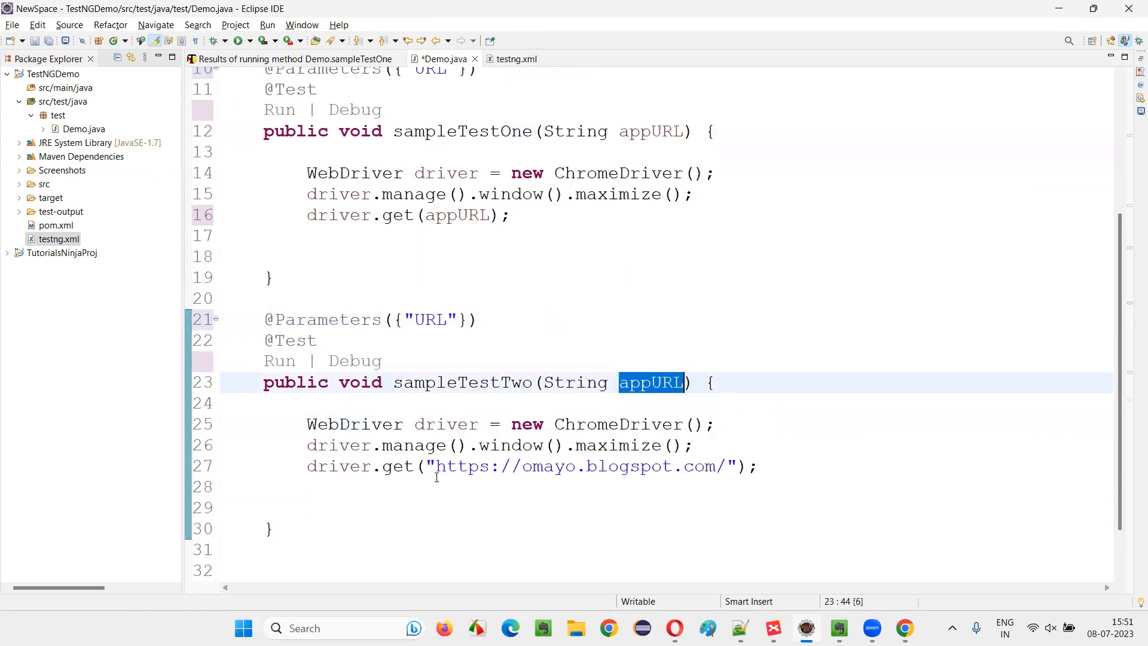
double_click(582, 466)
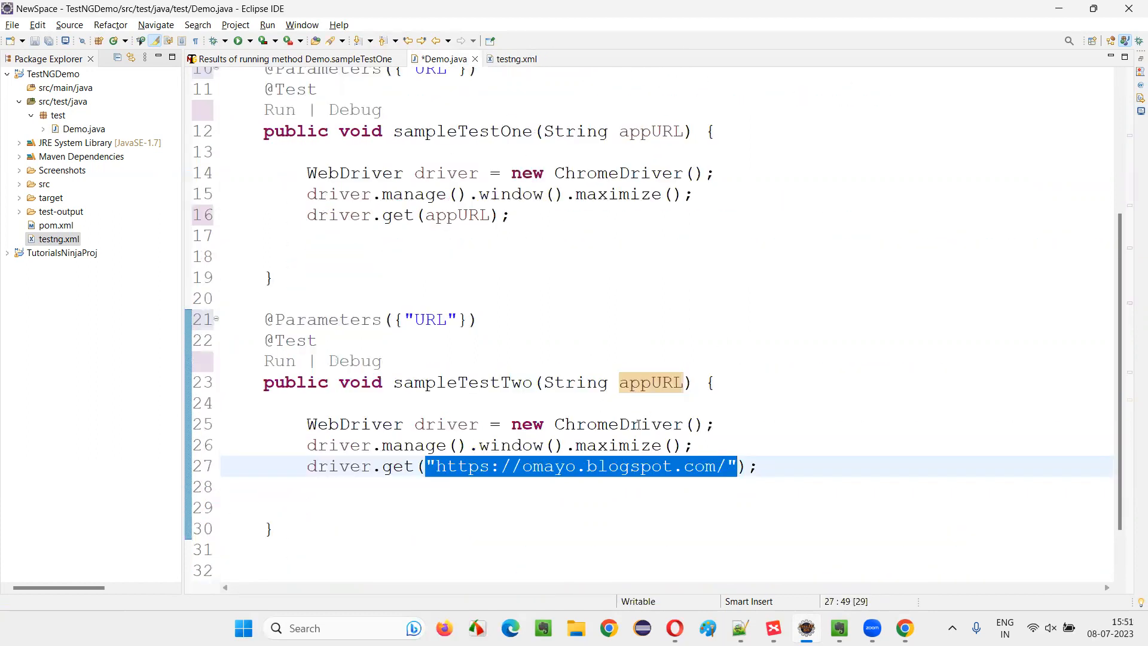
click(307, 403)
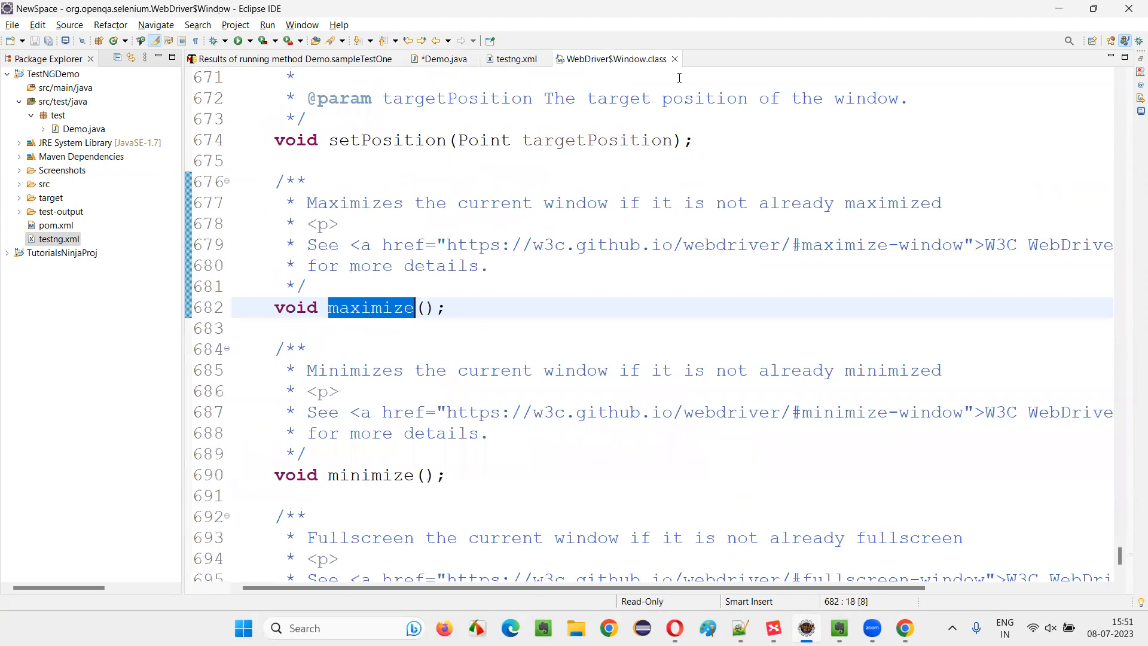
click(441, 59)
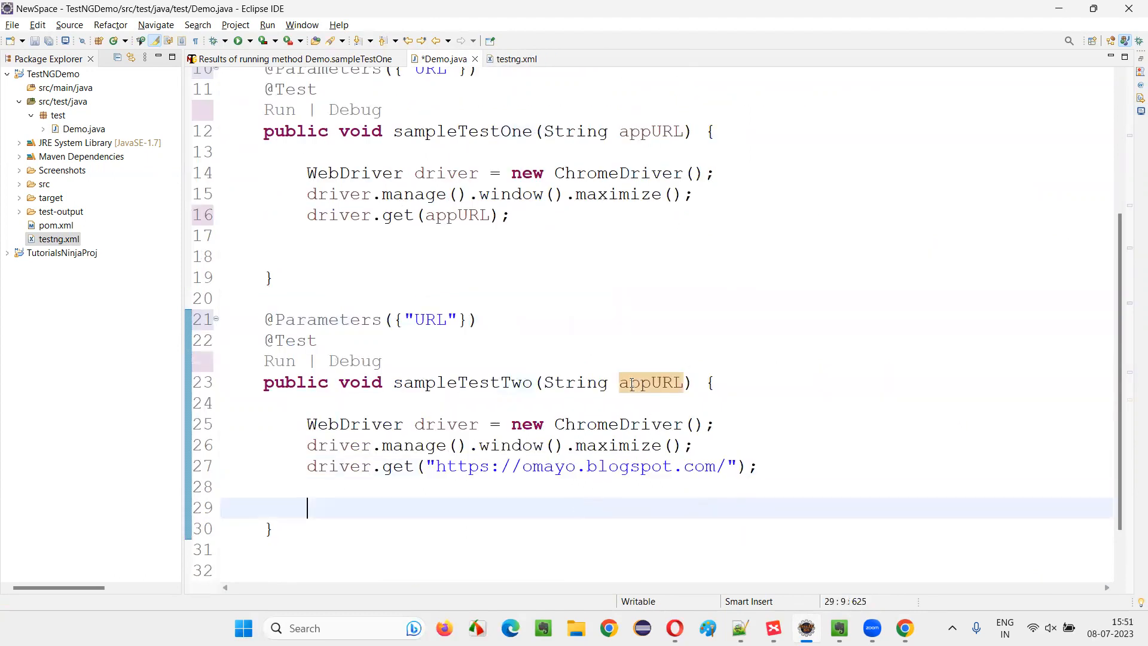
double_click(650, 381)
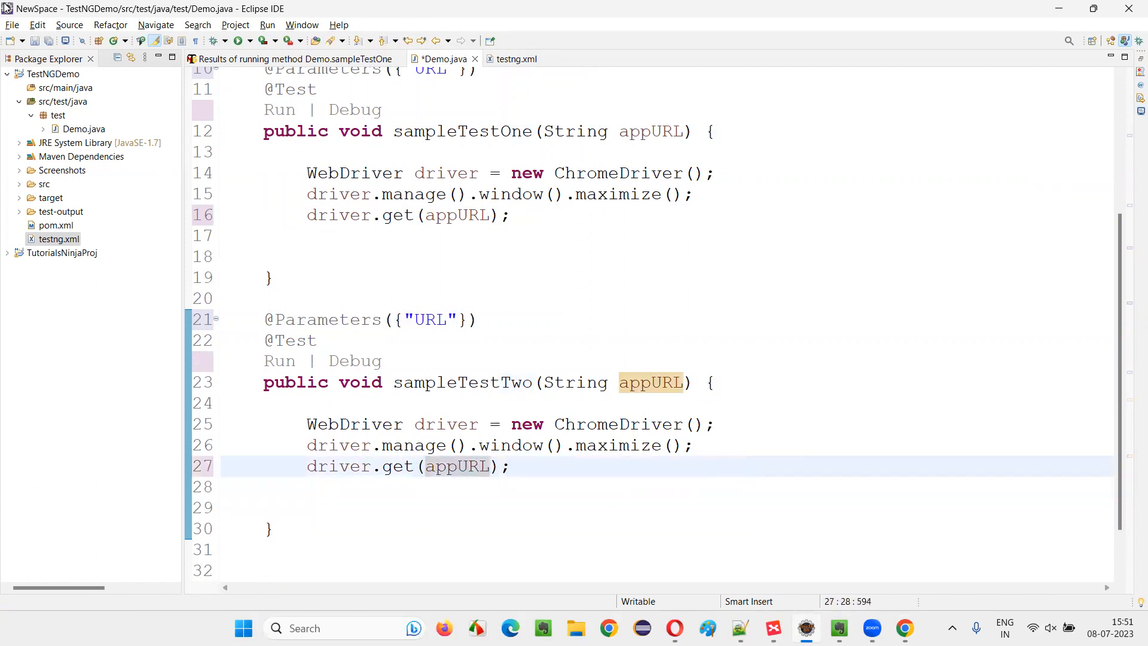
click(465, 215)
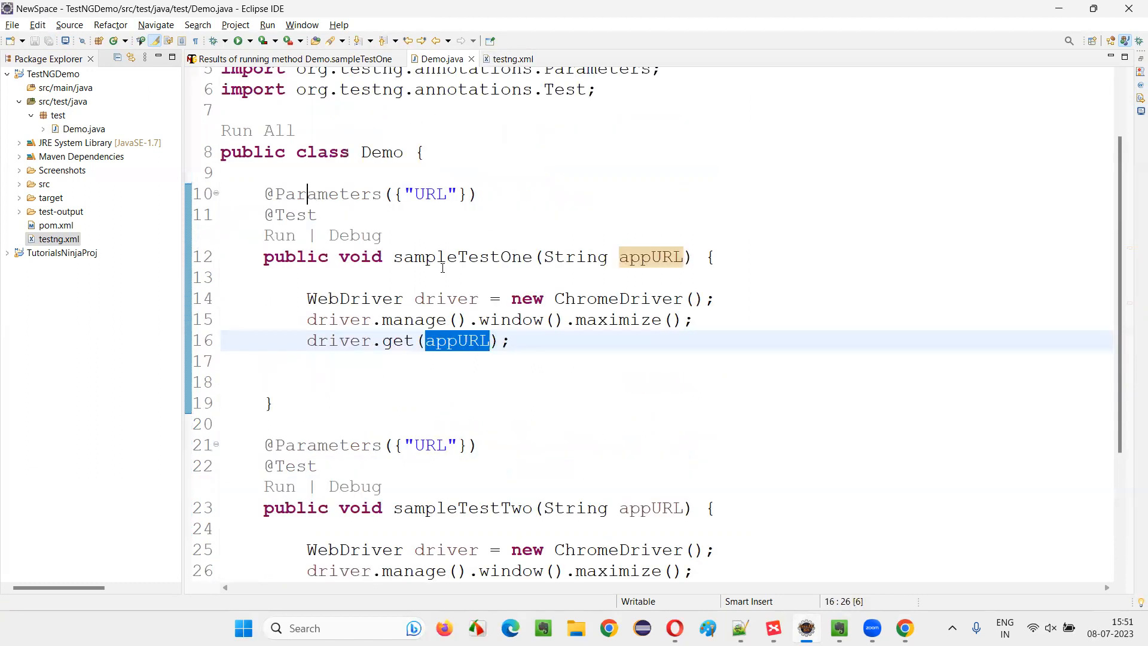
Review the URL parameter value in testng.xml against Demo.java and focus the suite file
click(509, 59)
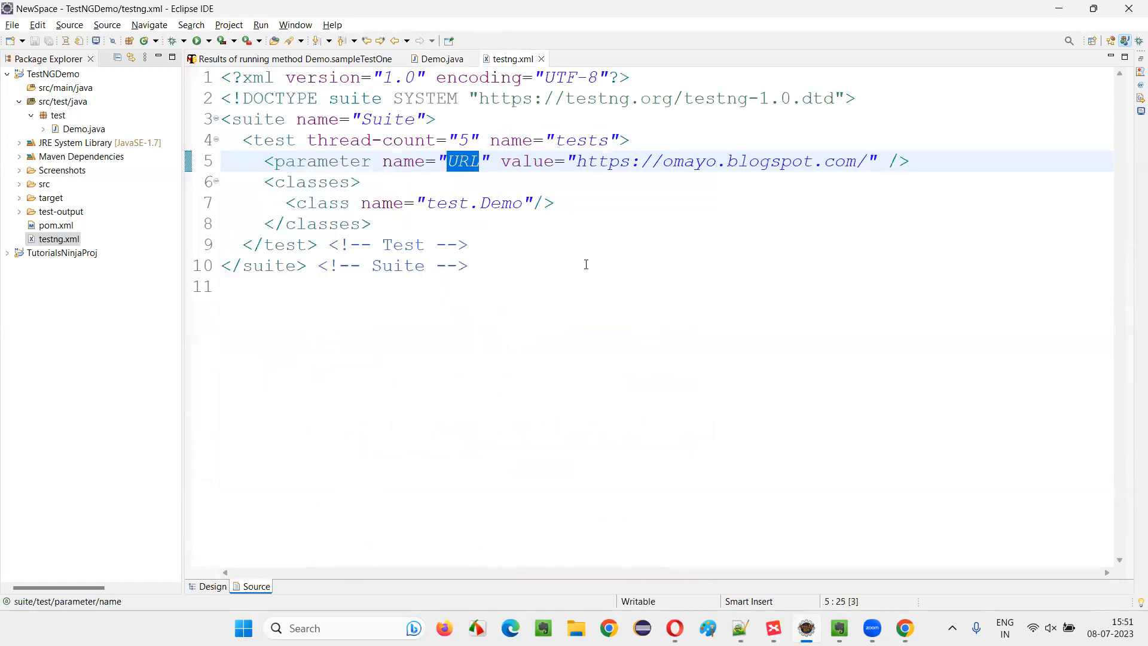
double_click(717, 161)
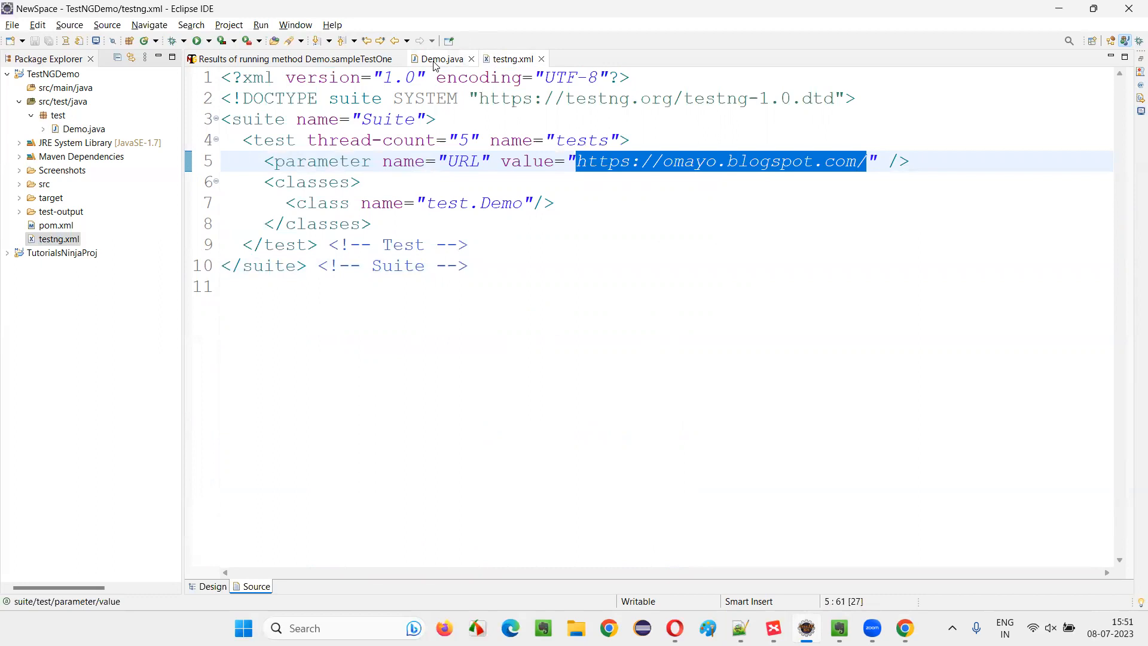
click(439, 58)
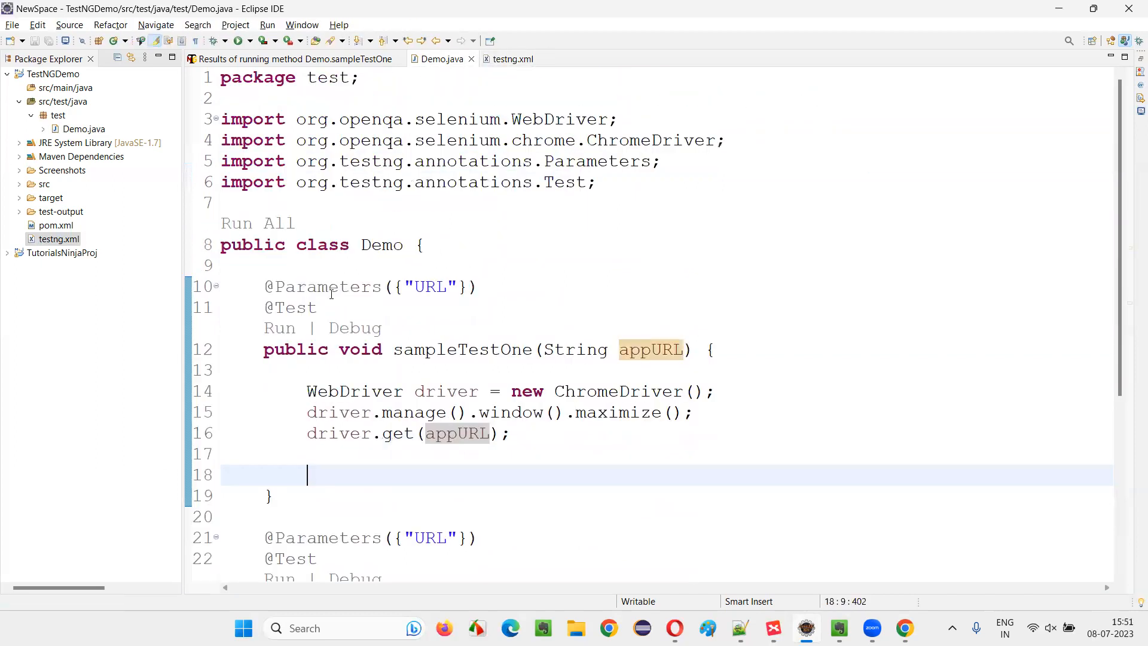
click(513, 59)
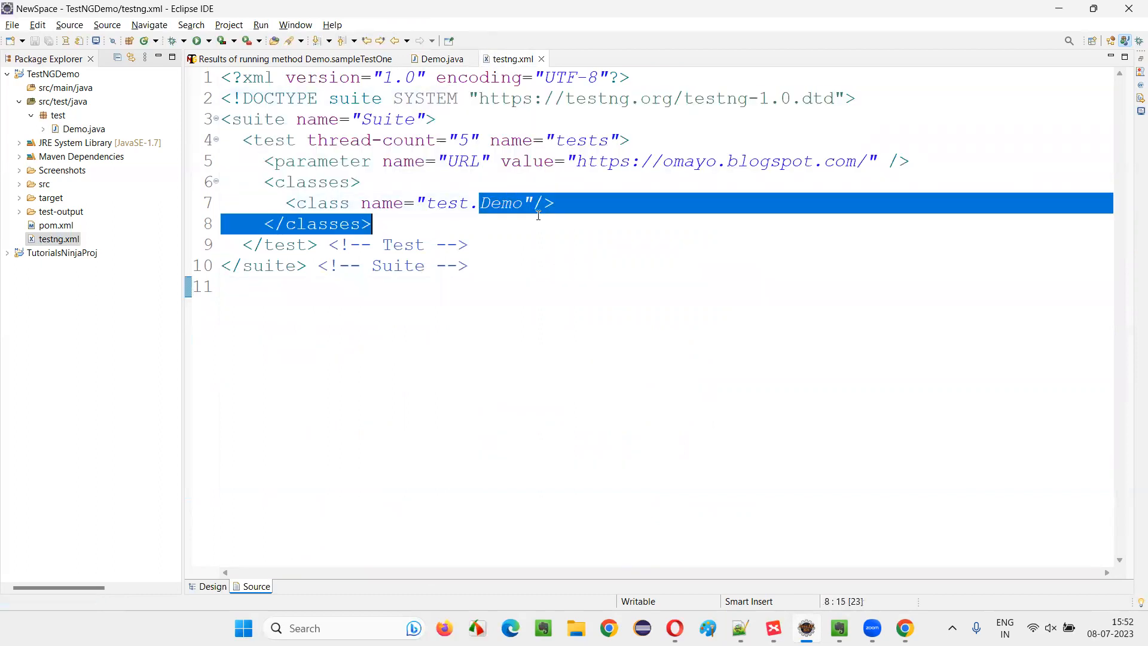
click(469, 265)
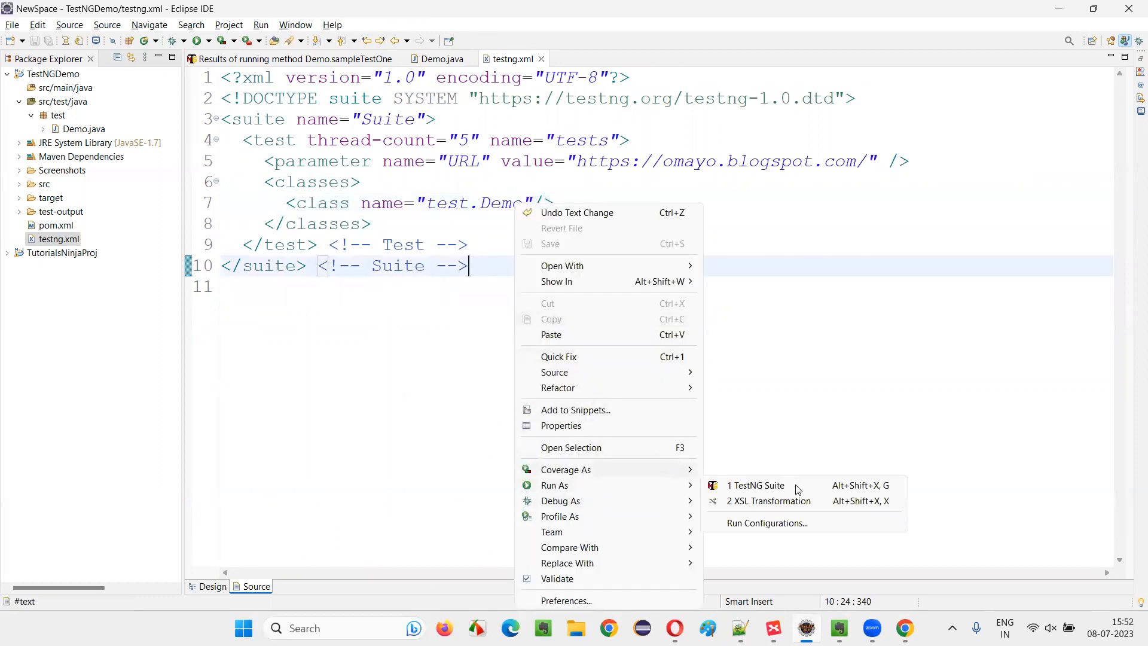
Run testng.xml as a TestNG Suite so Chrome opens omayo.blogspot.com
click(756, 485)
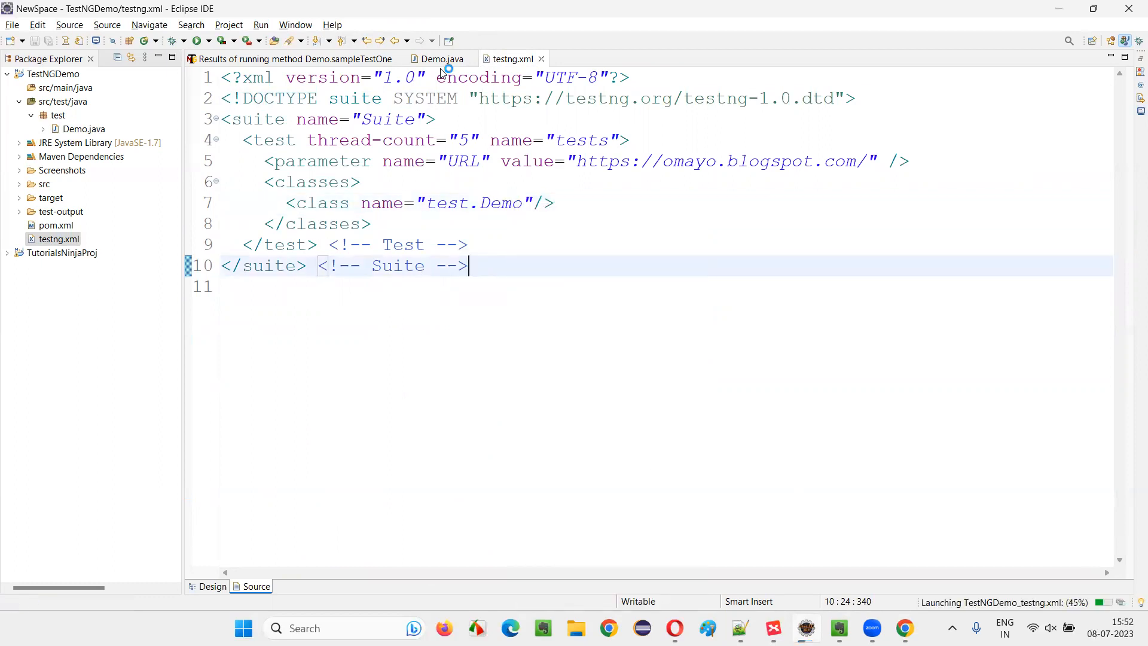
click(176, 40)
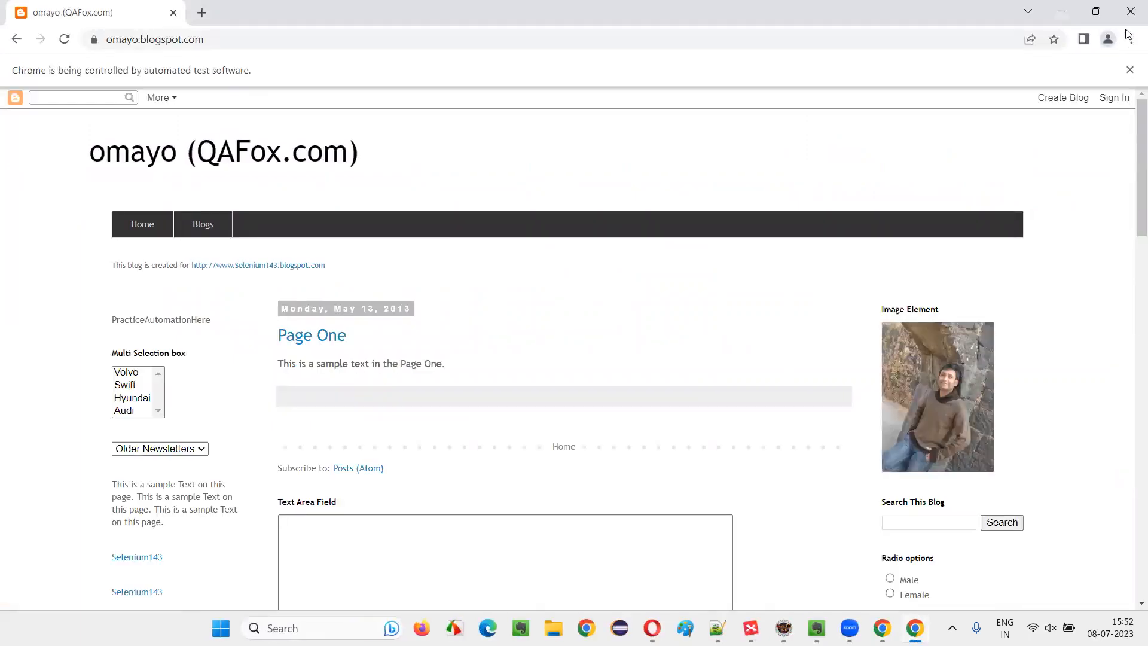
click(773, 628)
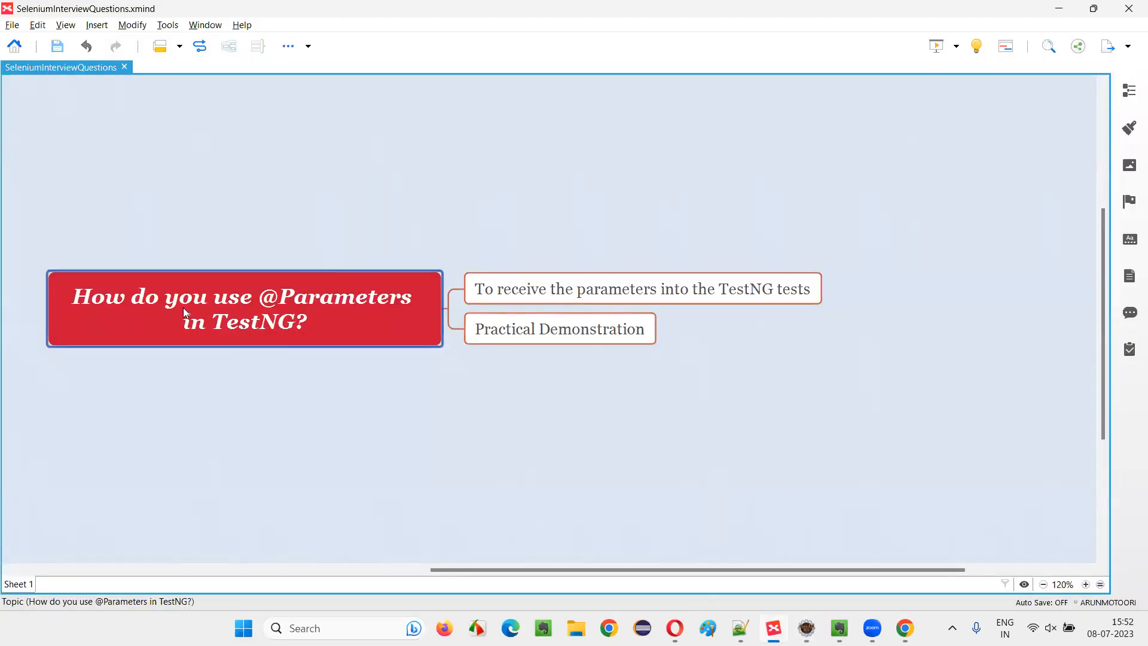
mouse_move(276, 342)
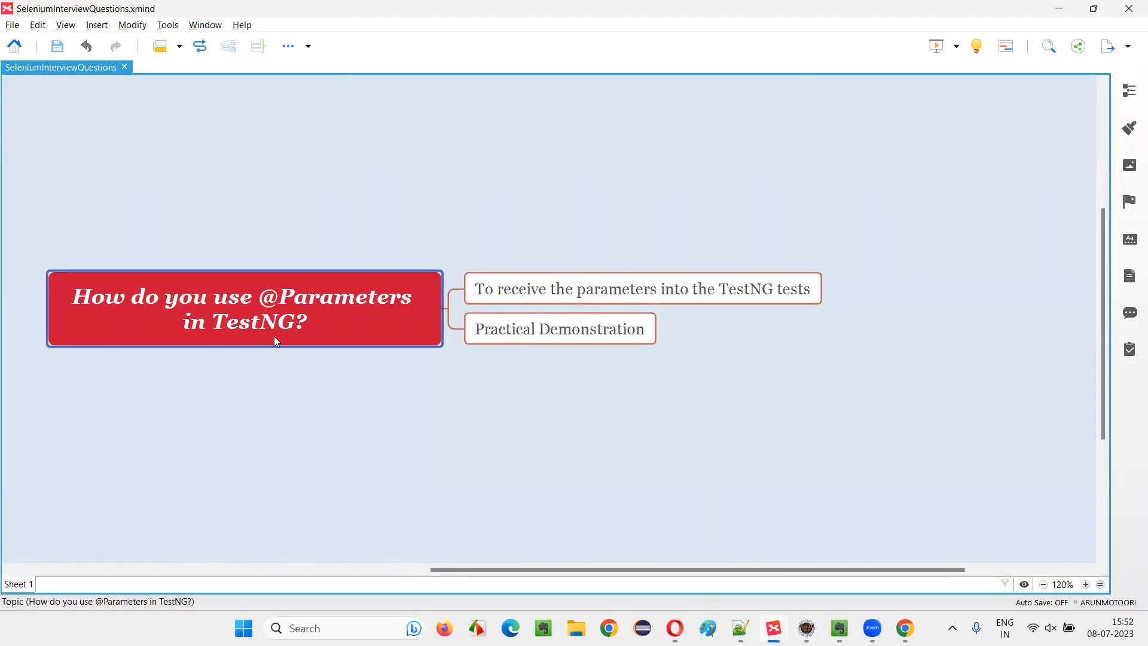
click(641, 288)
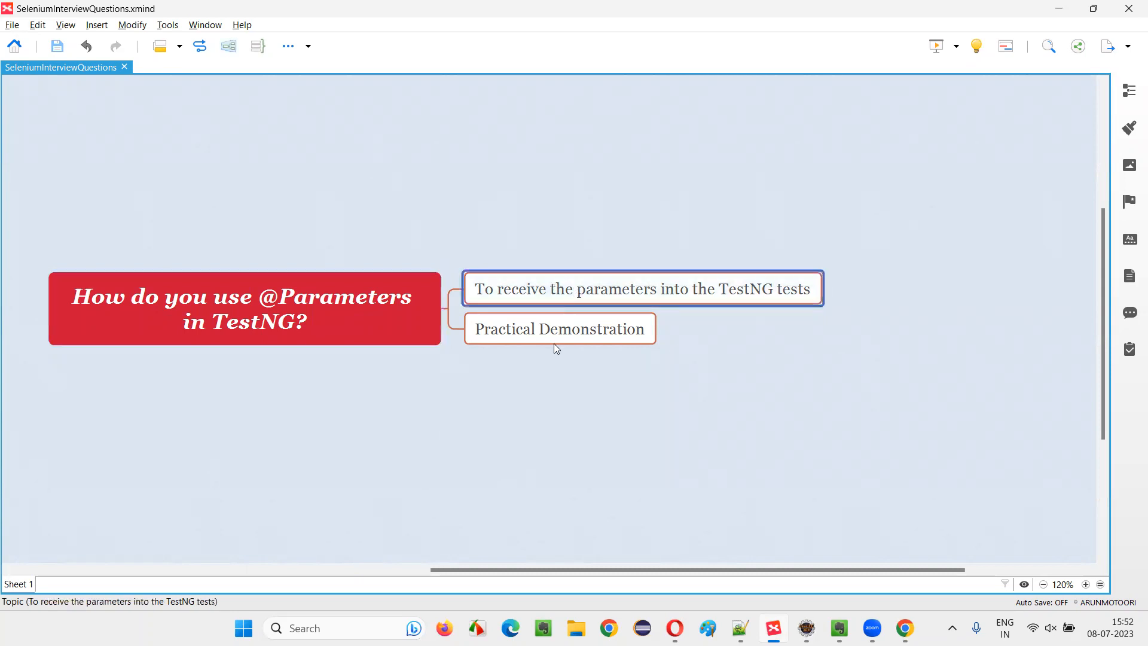
click(245, 309)
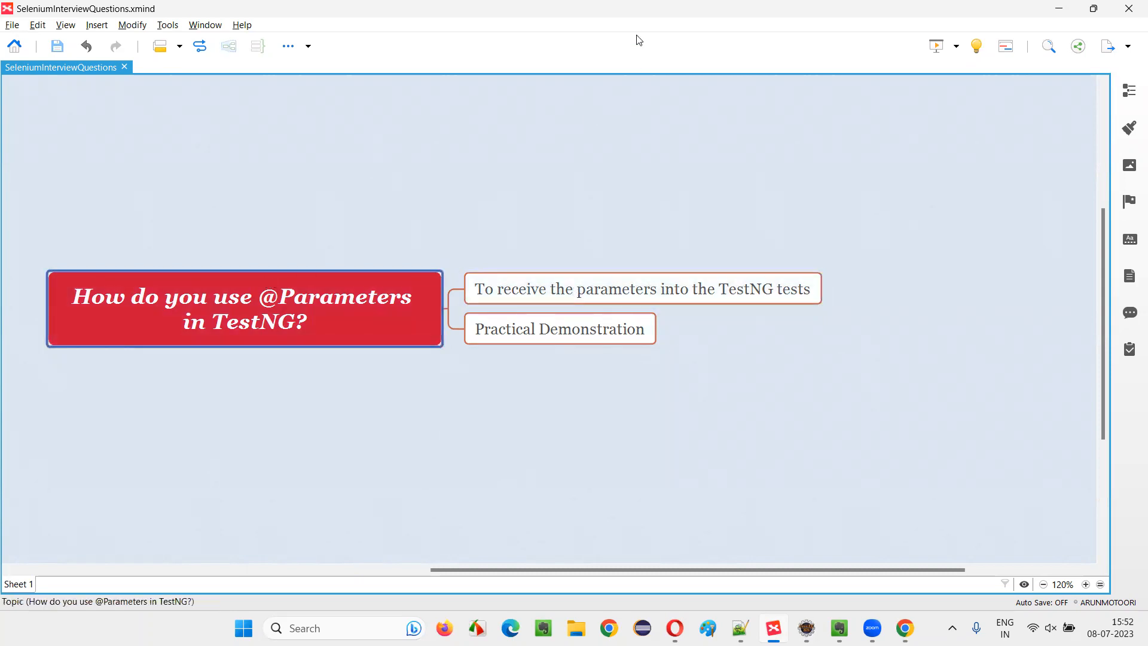